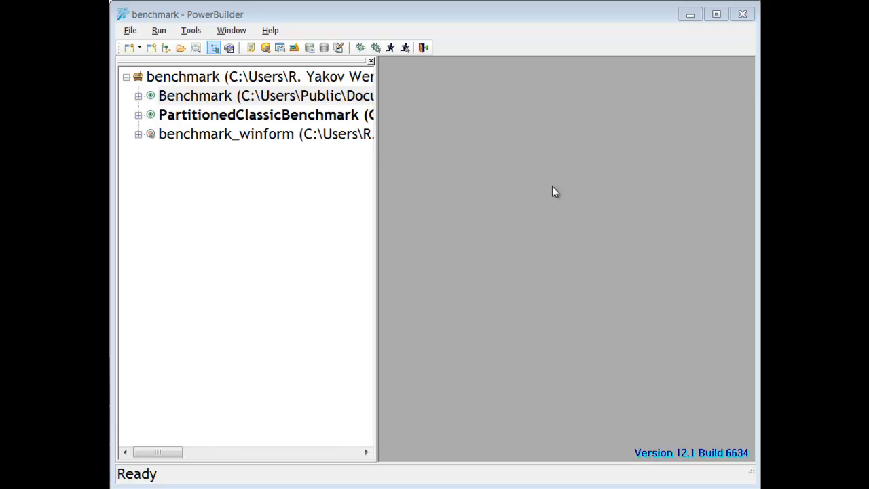
pyautogui.moveTo(472, 182)
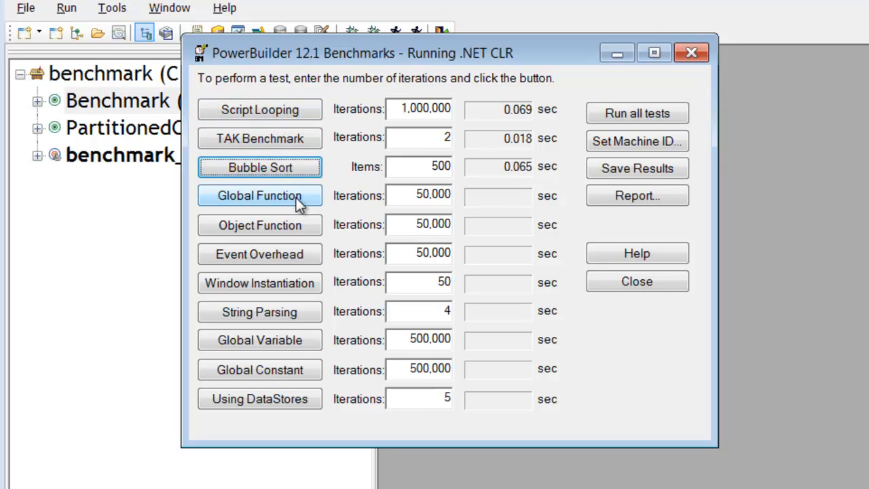
# Step: Time the Global Function test, then run all eleven benchmark tests in sequence
pyautogui.click(259, 195)
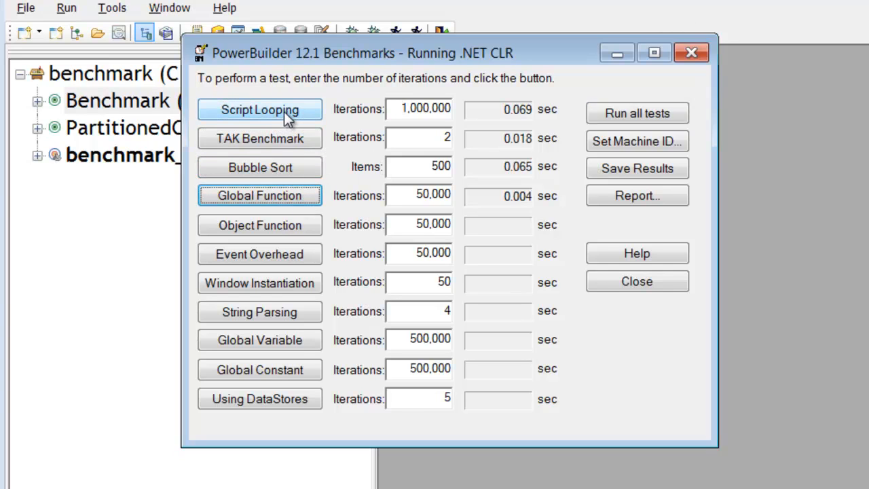
pyautogui.moveTo(637, 113)
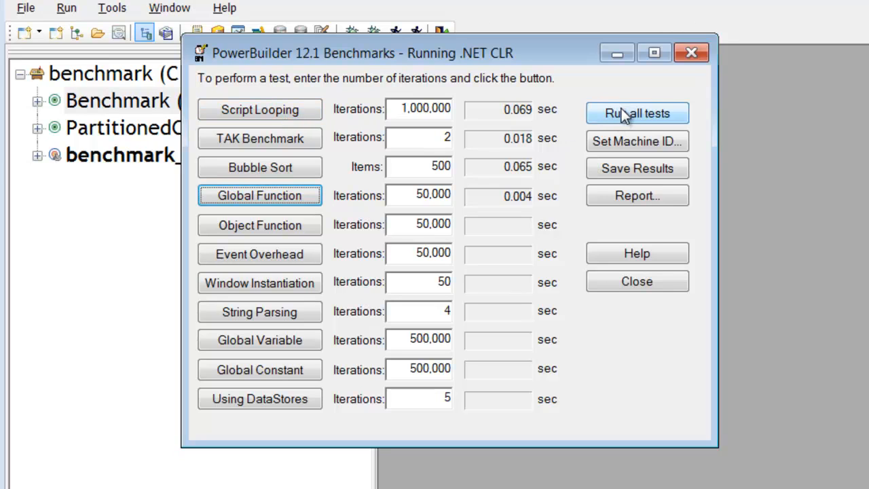
pyautogui.click(637, 114)
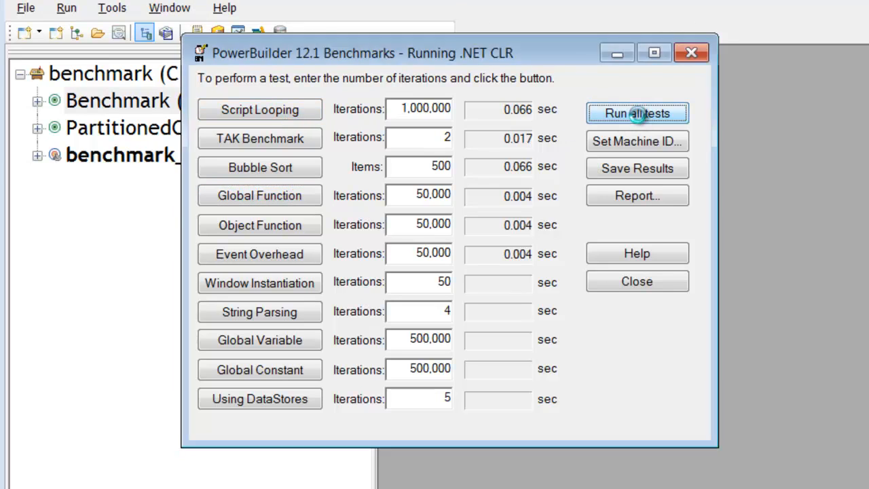
pyautogui.click(636, 114)
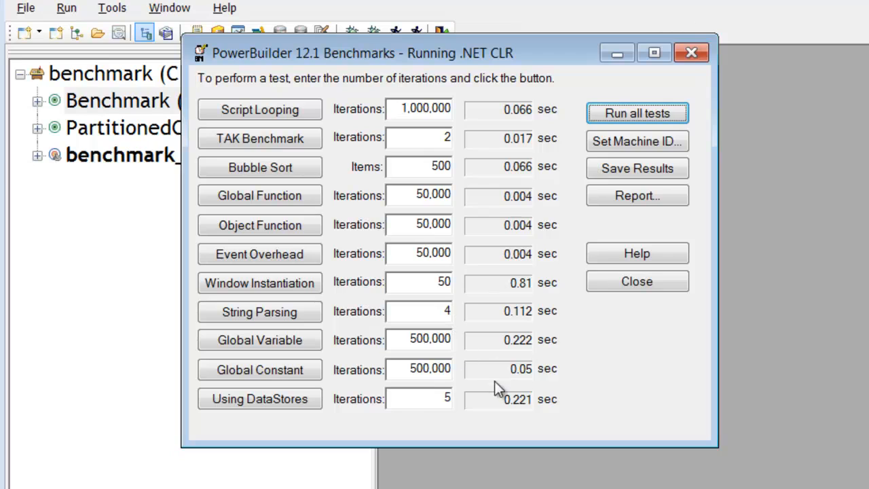
pyautogui.moveTo(637, 141)
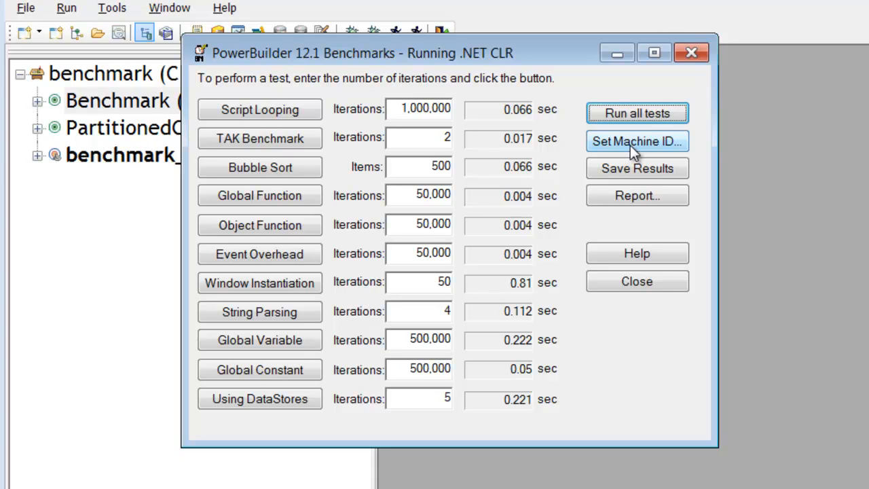
# Step: Confirm the machine ID as a 2.67 GHz Pentium with 4 GB memory
pyautogui.click(637, 142)
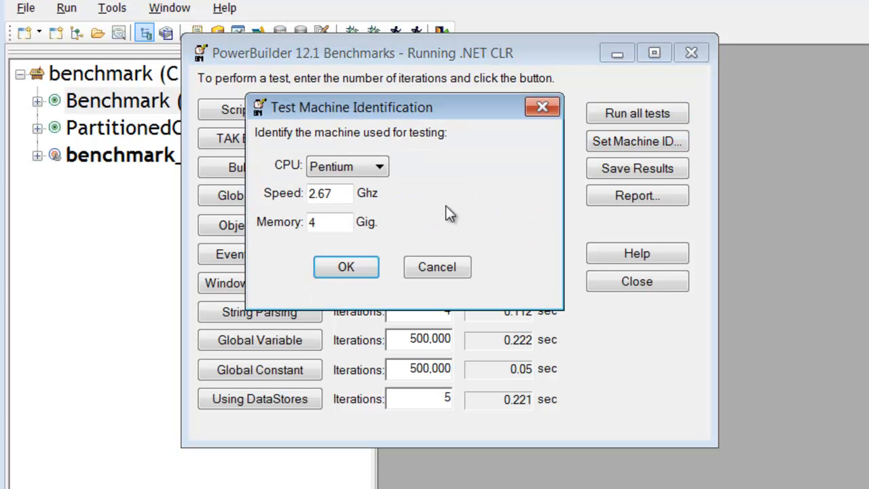
pyautogui.moveTo(366, 286)
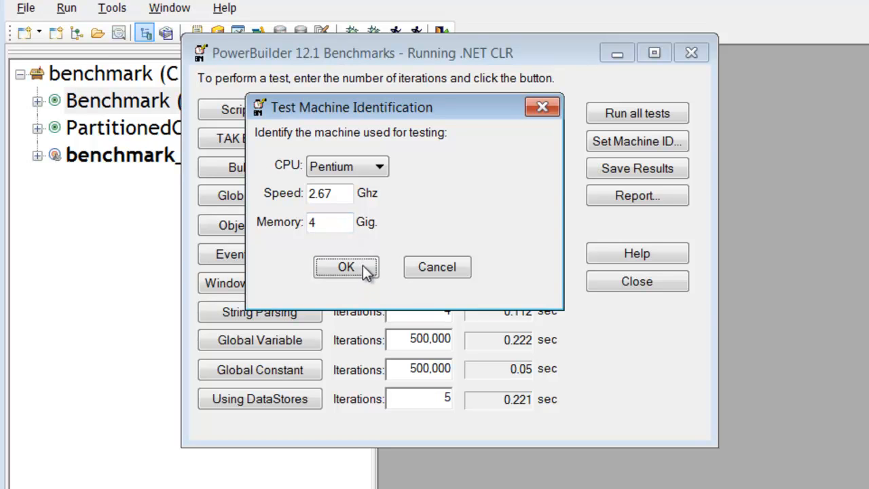
pyautogui.click(346, 267)
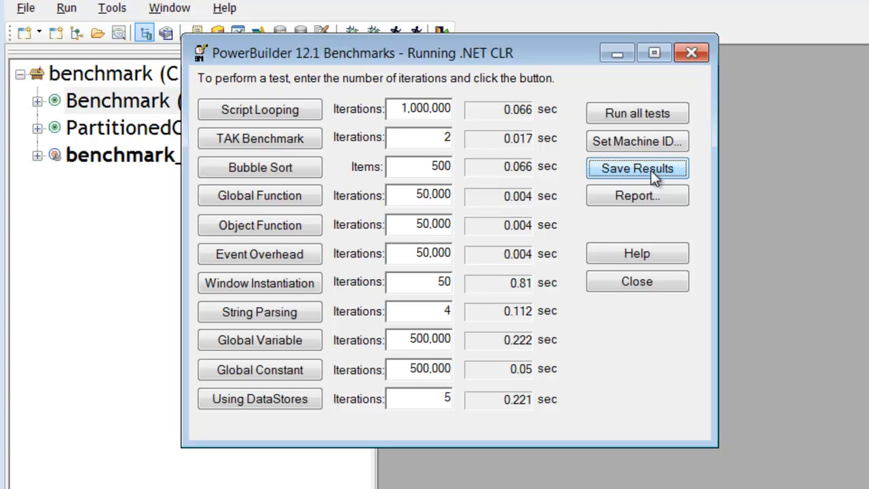
pyautogui.moveTo(655, 193)
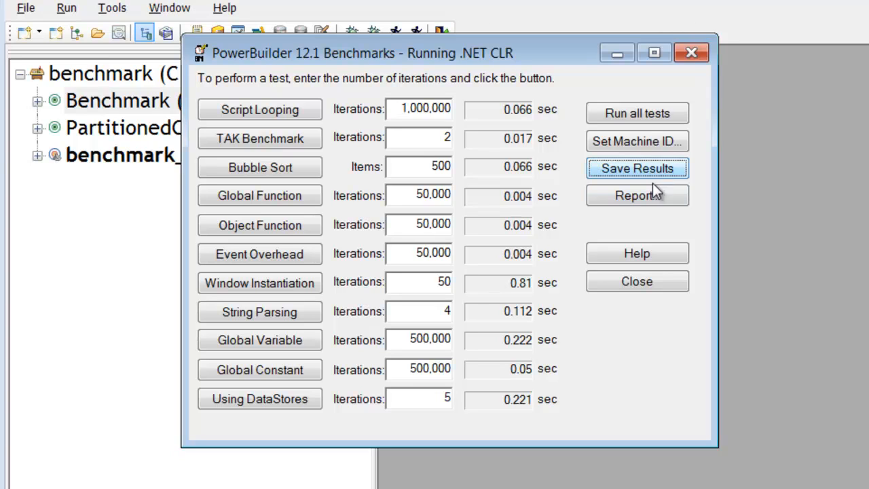
pyautogui.moveTo(637, 196)
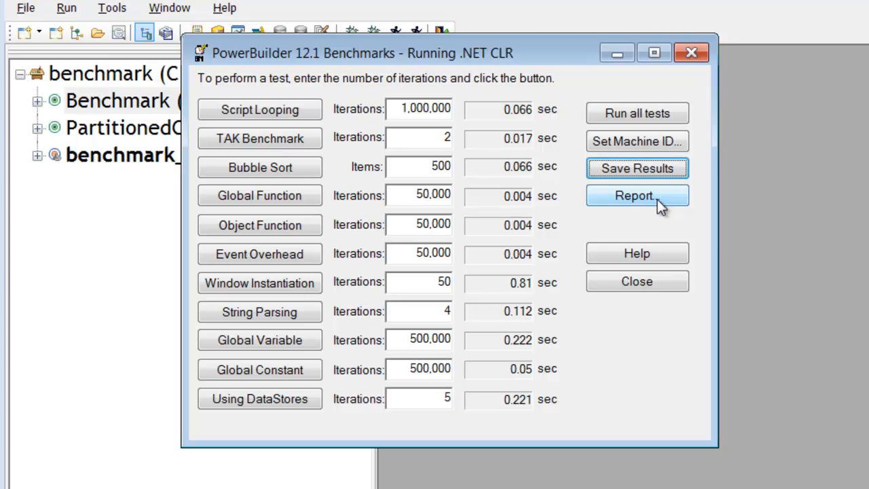
pyautogui.click(635, 195)
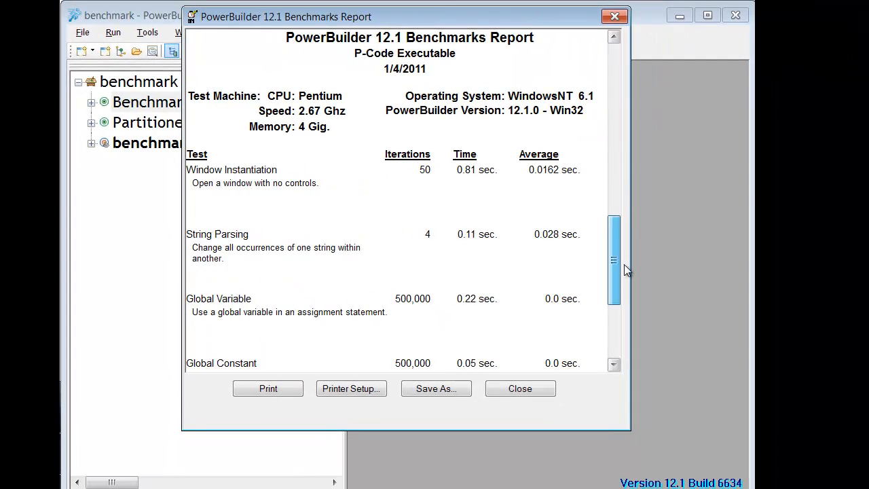
pyautogui.scroll(-3)
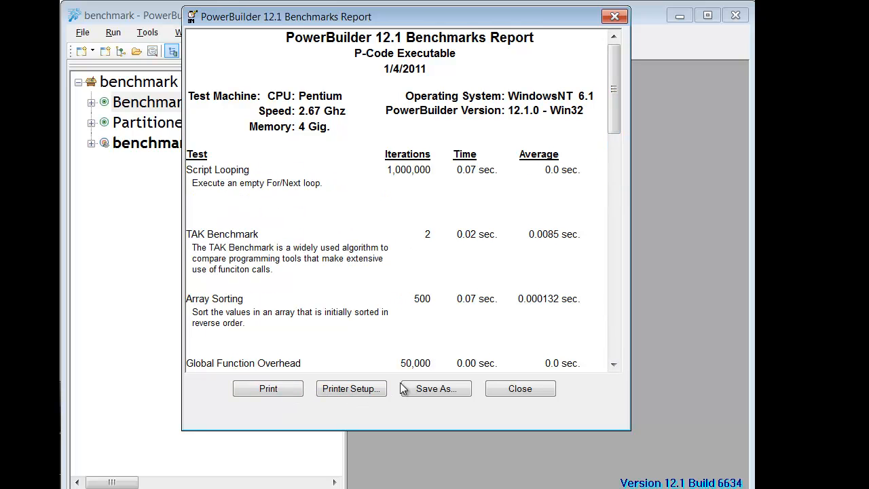
pyautogui.moveTo(520, 388)
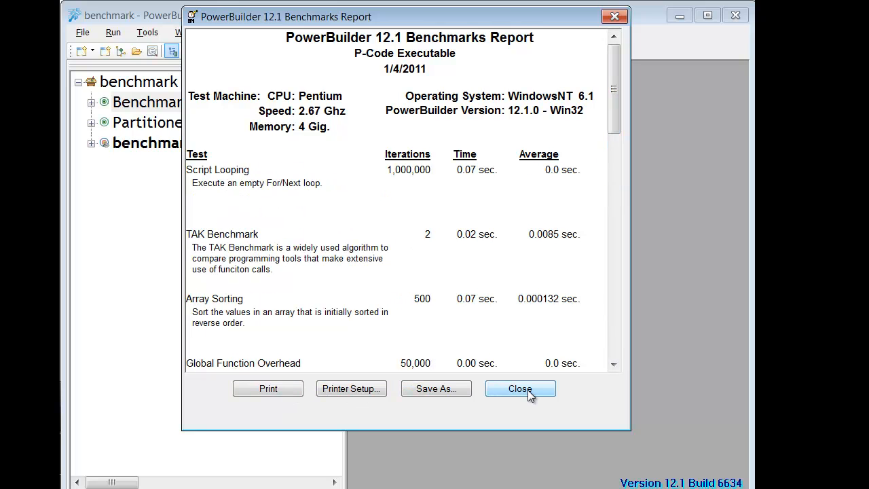
pyautogui.click(520, 389)
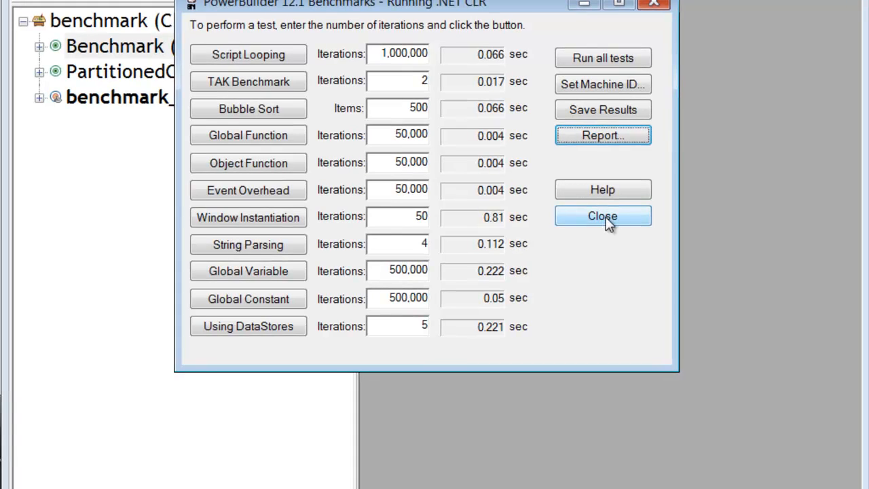
# Step: Close the benchmark app and bring up w_benchmark's Script Looping clicked script
pyautogui.click(602, 216)
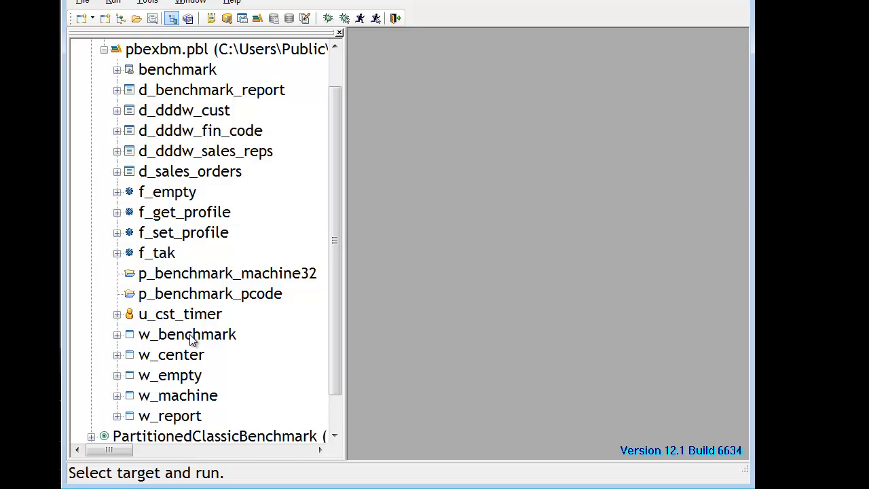
pyautogui.doubleClick(188, 334)
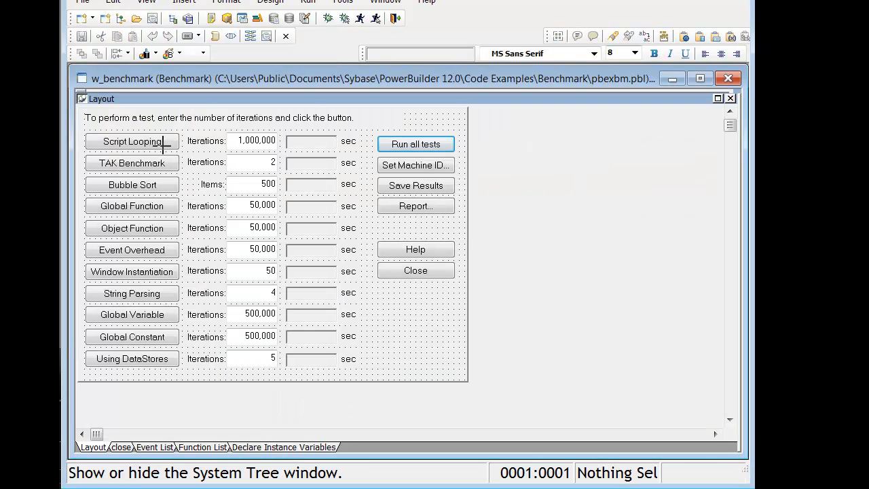
pyautogui.doubleClick(132, 141)
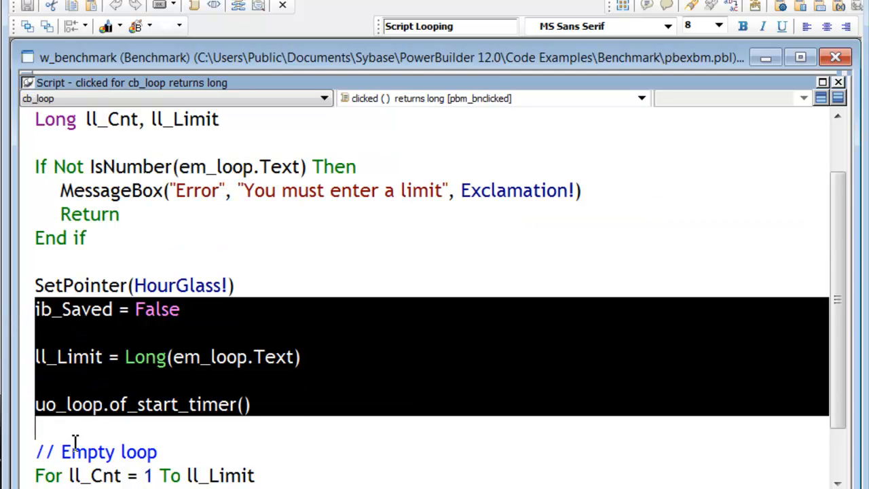
pyautogui.scroll(-3)
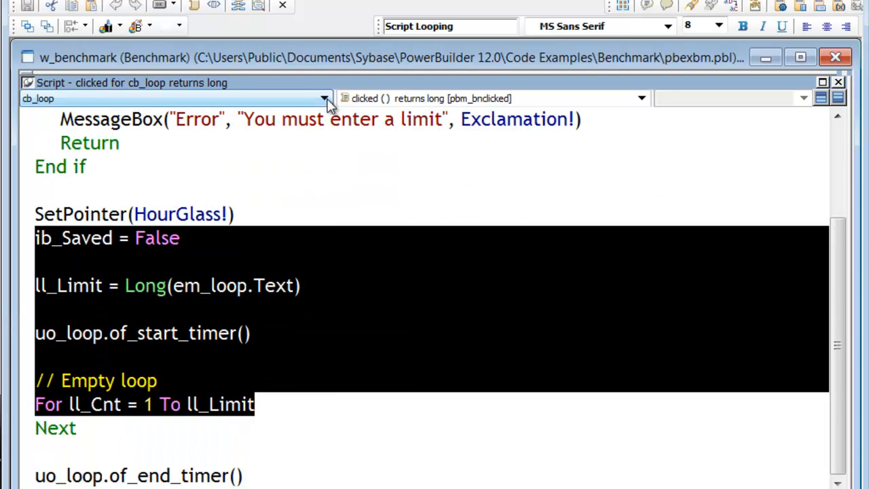
# Step: Switch the Script view to the cb_tak button's clicked script
pyautogui.click(324, 98)
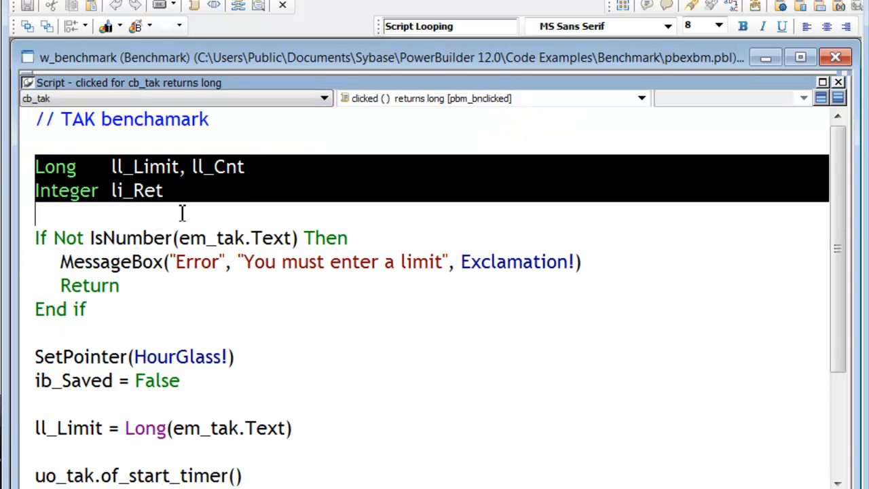
pyautogui.scroll(-3)
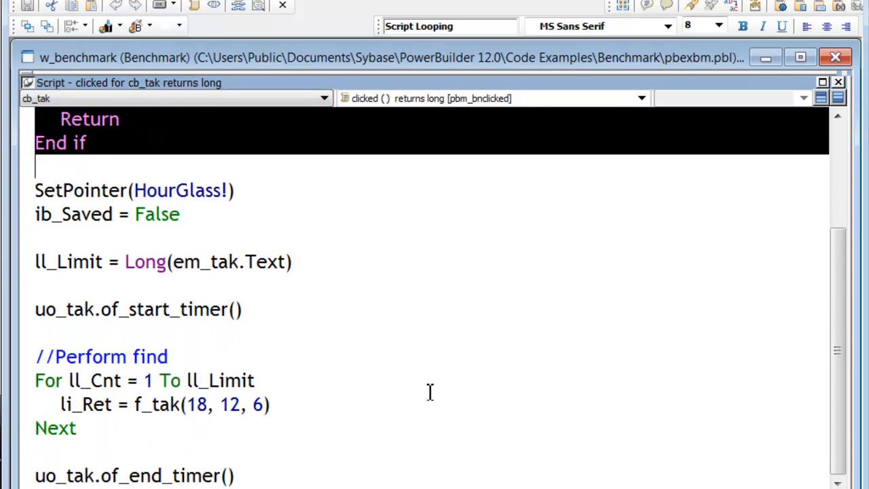
pyautogui.moveTo(239, 164)
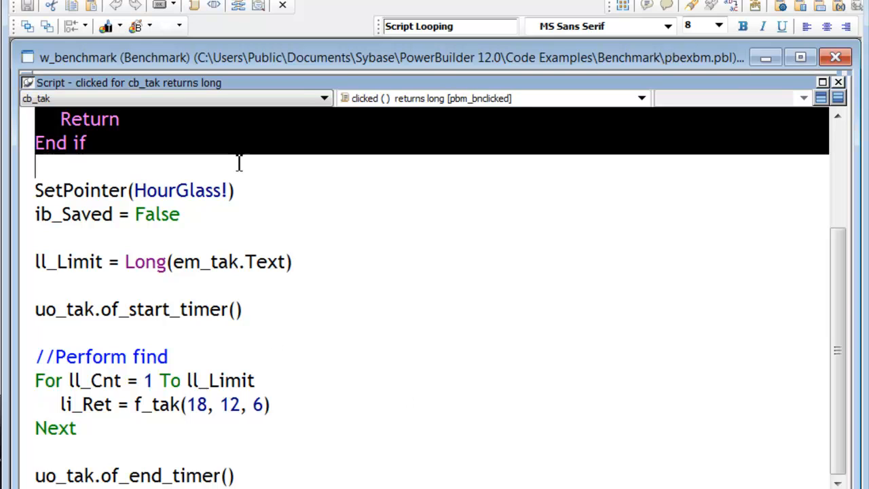
pyautogui.scroll(3)
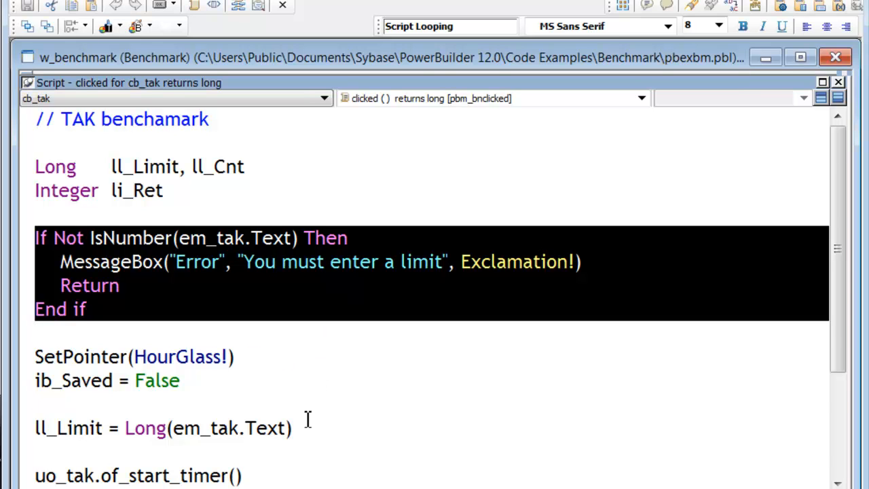
pyautogui.moveTo(338, 307)
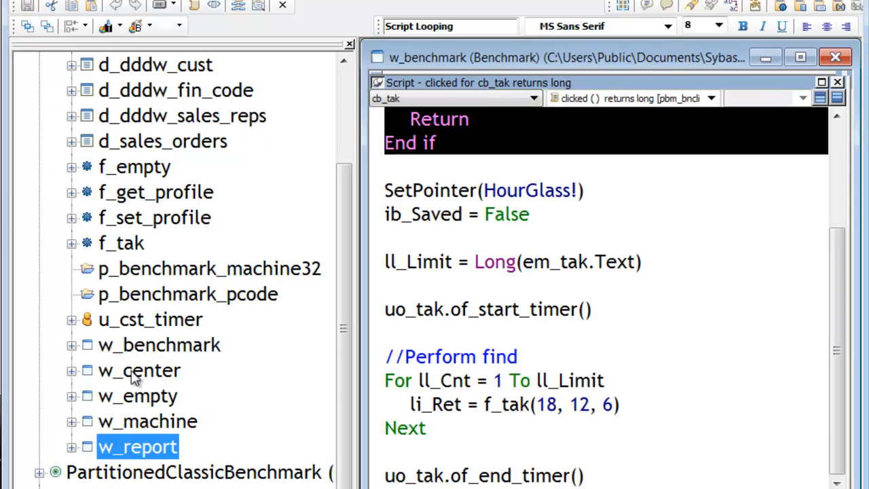
pyautogui.doubleClick(137, 446)
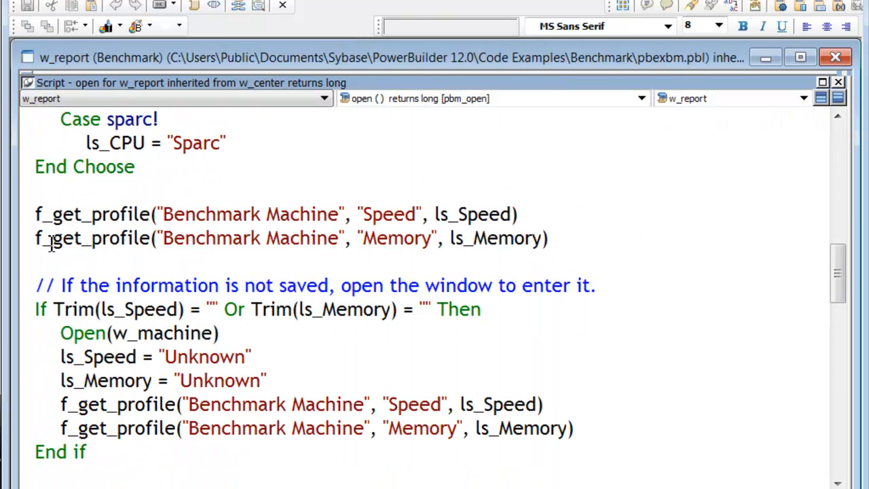
pyautogui.moveTo(35, 214); pyautogui.dragTo(549, 238)
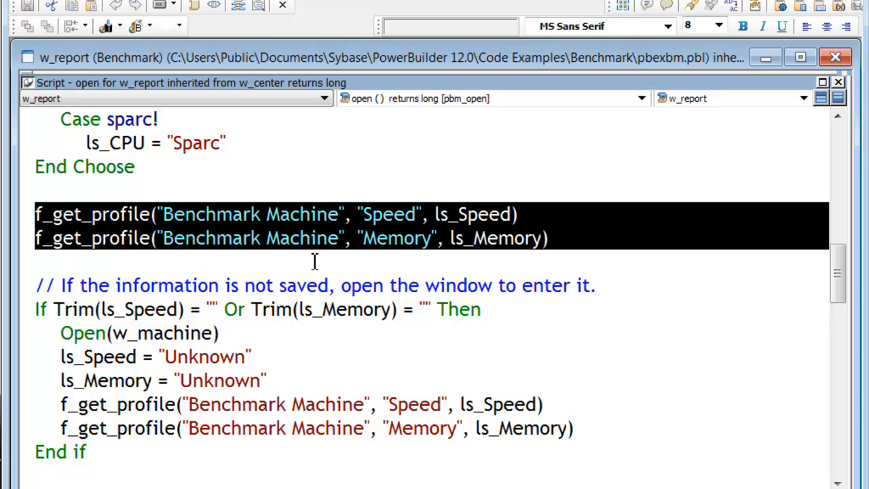
pyautogui.scroll(-3)
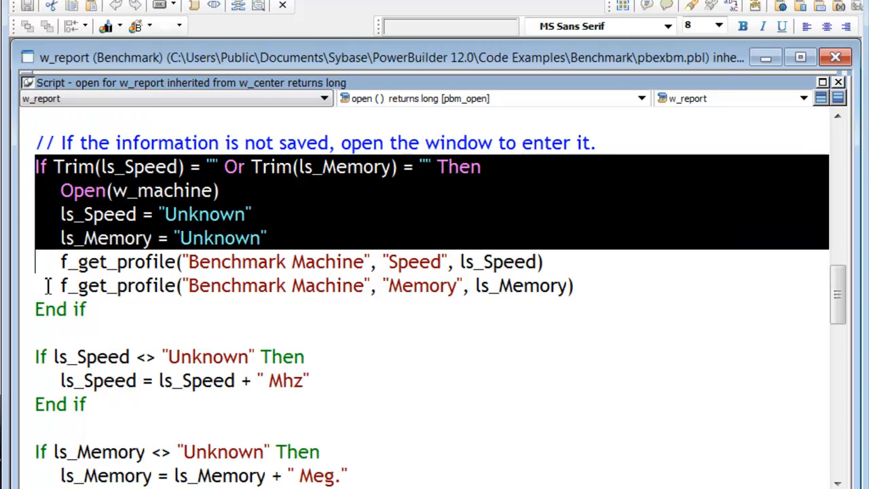
pyautogui.scroll(-3)
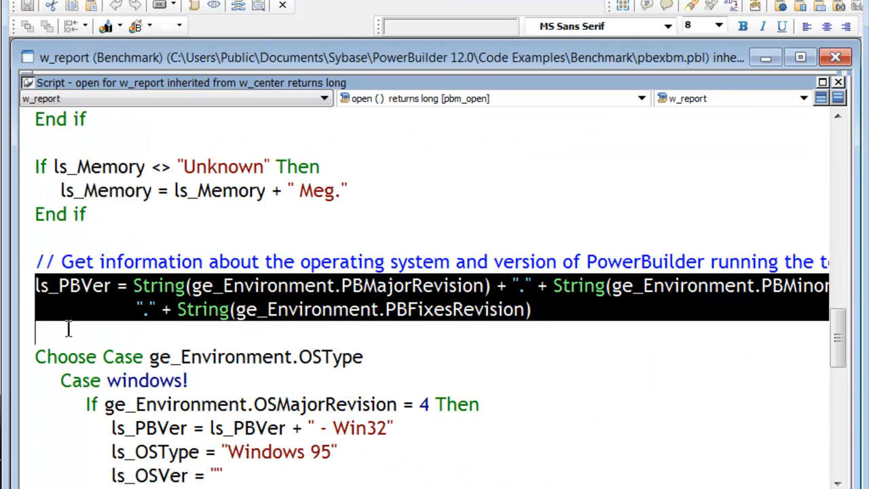
pyautogui.scroll(-3)
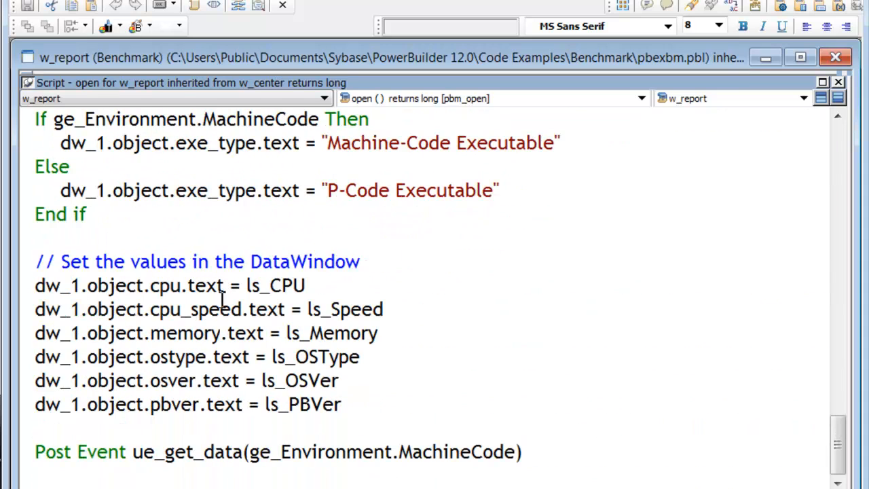
pyautogui.click(639, 98)
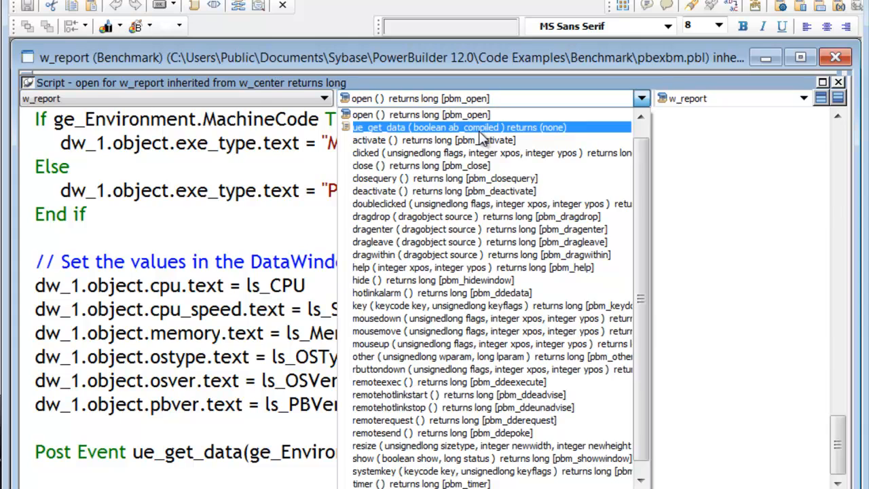
pyautogui.click(458, 127)
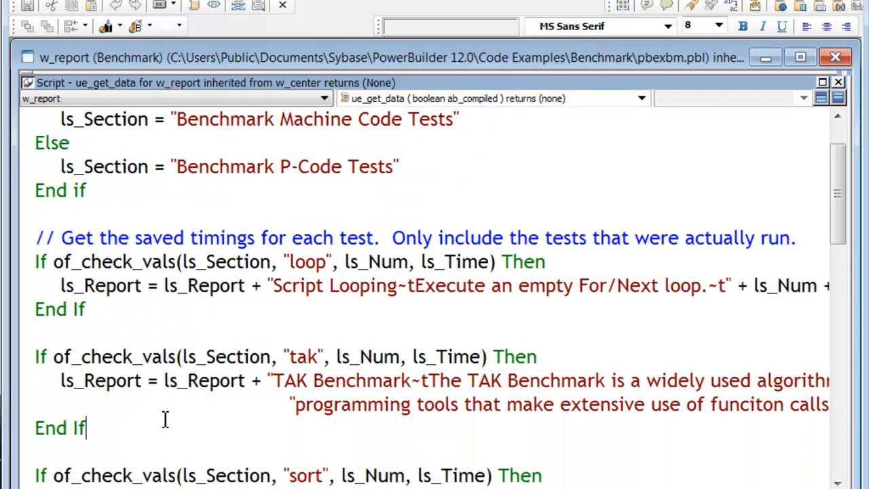
pyautogui.scroll(-3)
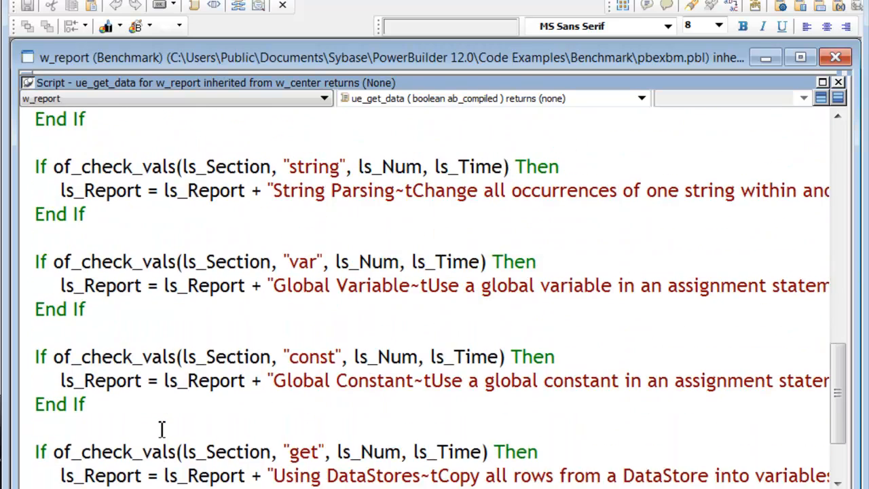
pyautogui.scroll(3)
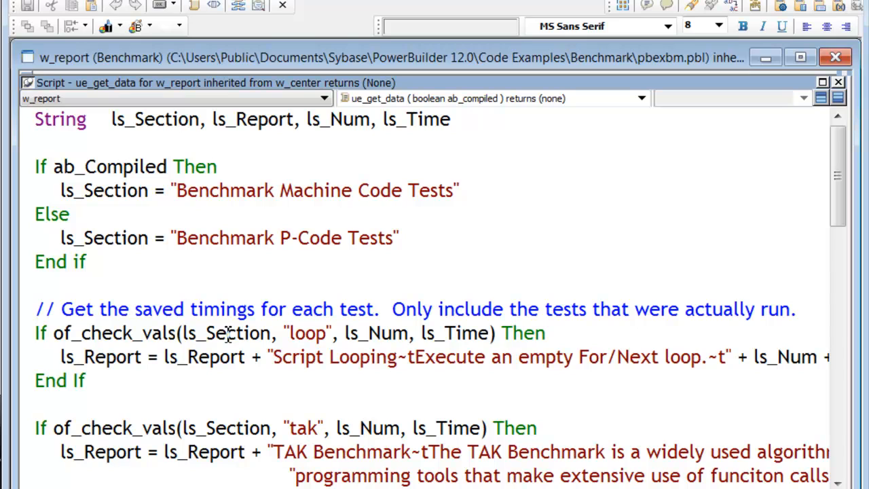
pyautogui.scroll(-3)
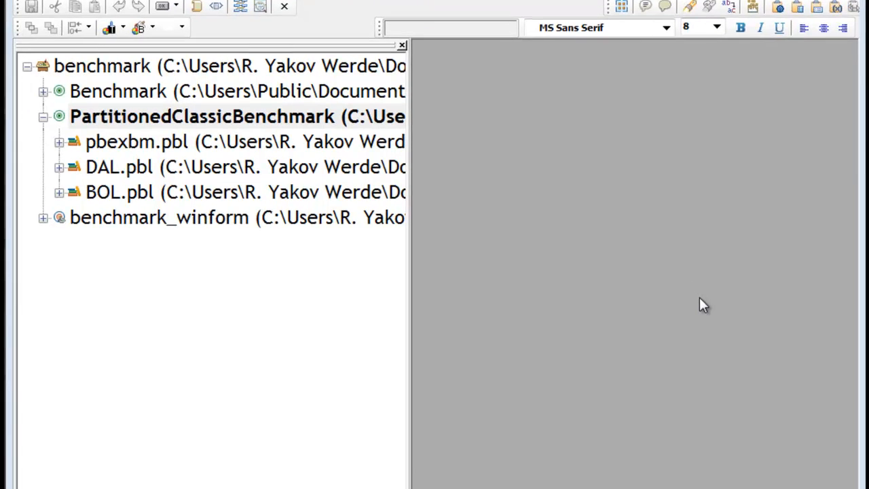
pyautogui.moveTo(12, 166)
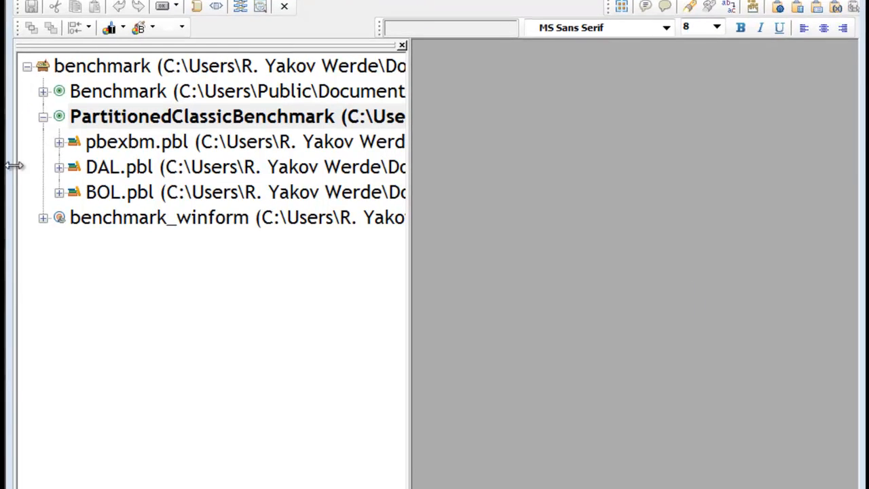
pyautogui.moveTo(61, 148)
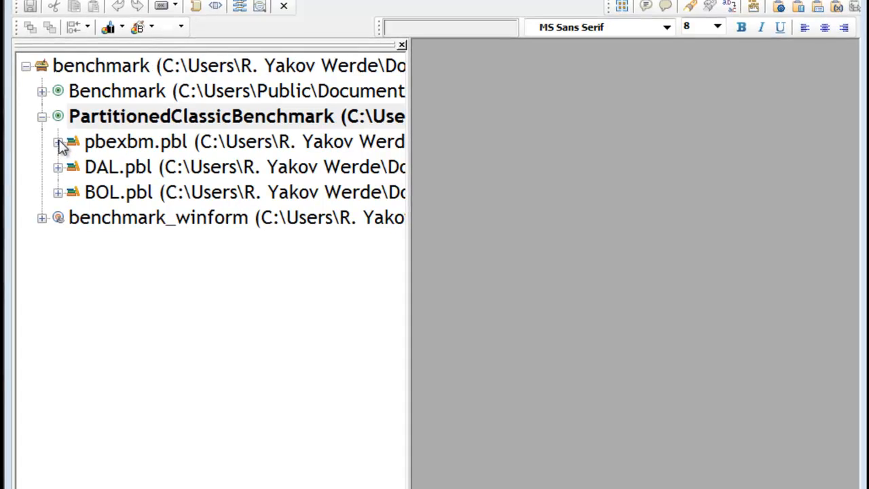
# Step: Expand and collapse the pbexbm and BOL libraries to list their objects
pyautogui.click(58, 141)
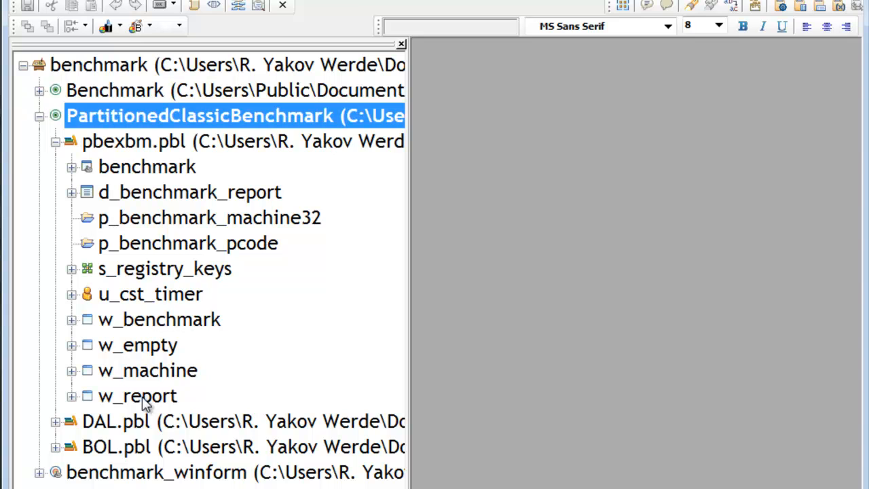
pyautogui.click(55, 141)
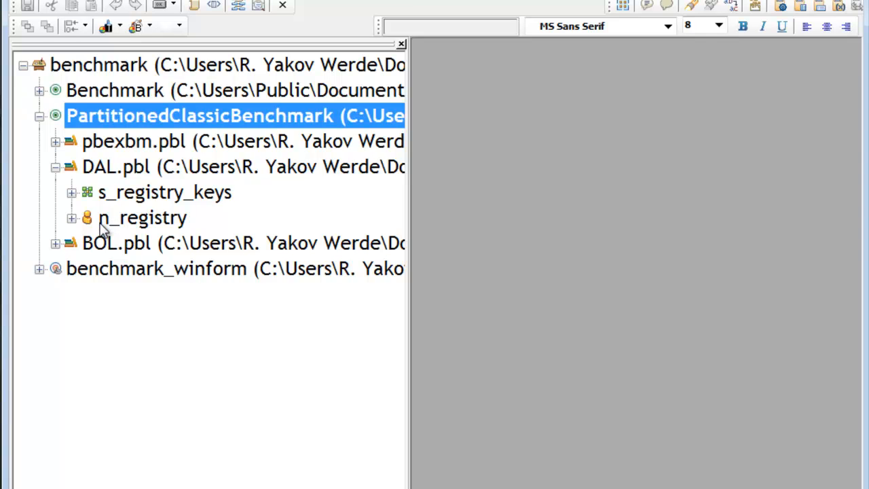
pyautogui.moveTo(105, 224)
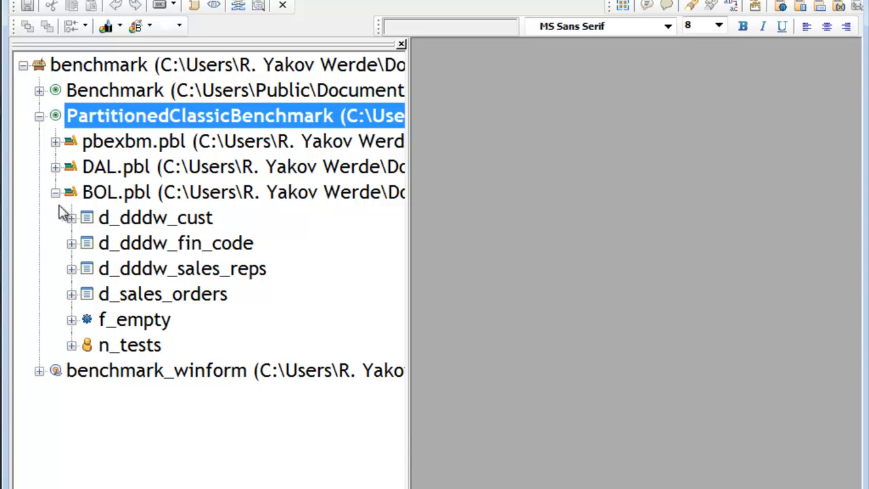
pyautogui.moveTo(125, 359)
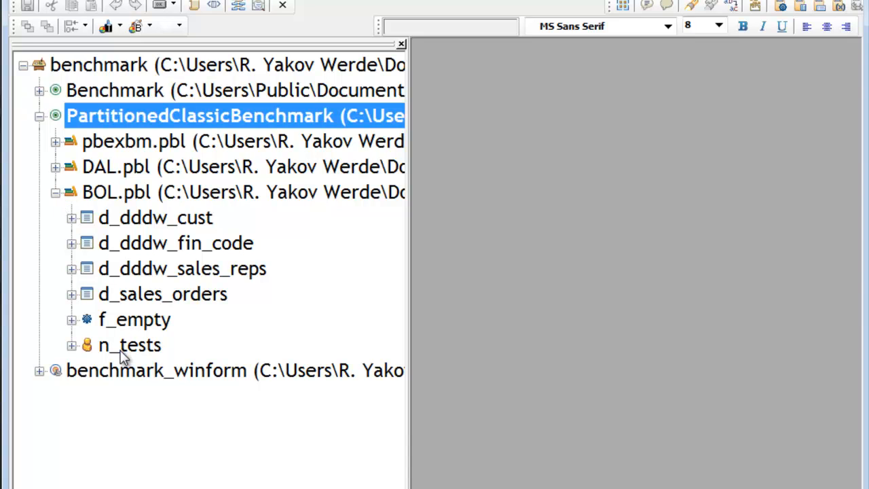
pyautogui.moveTo(117, 358)
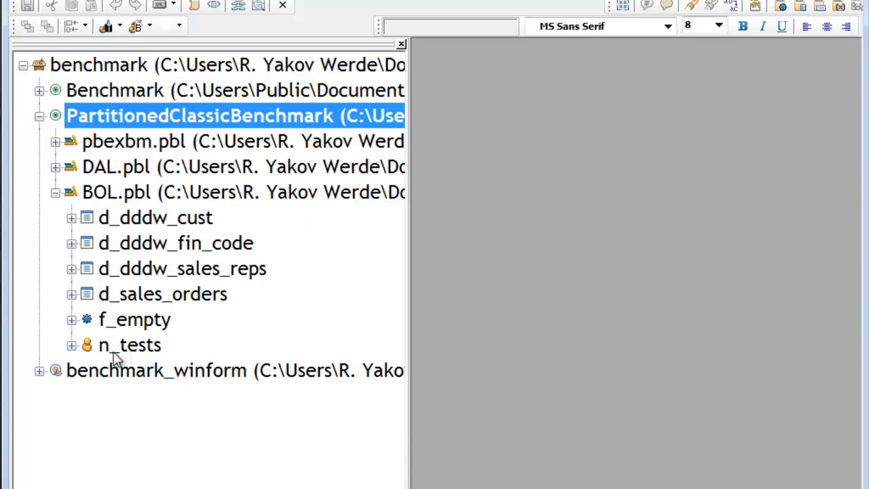
pyautogui.moveTo(136, 293)
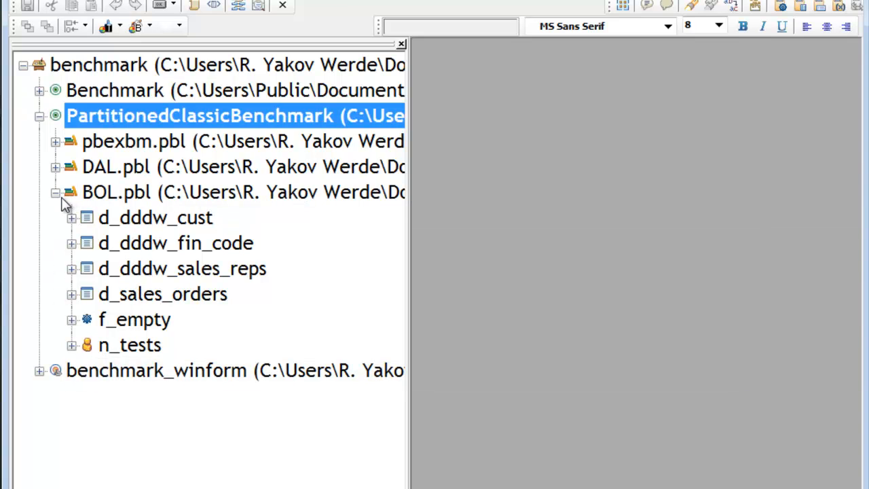
pyautogui.click(55, 192)
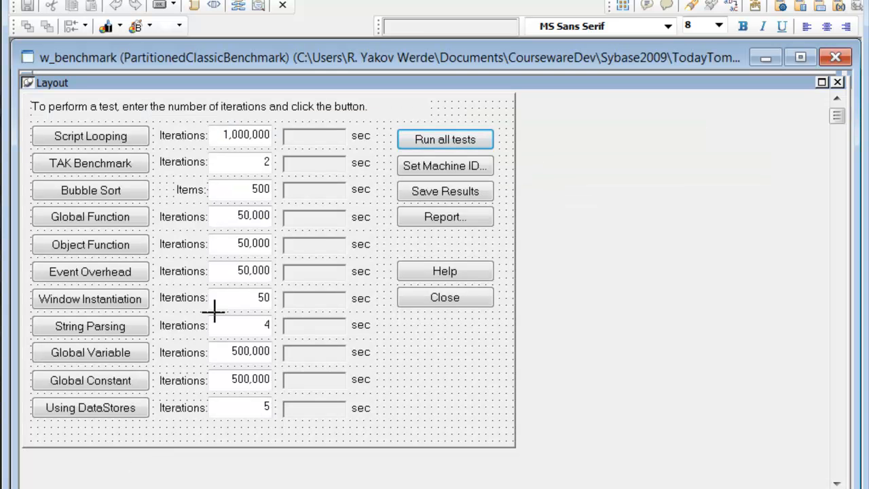
# Step: Bring up the Script Looping clicked script and highlight its of_setresult call
pyautogui.click(90, 136)
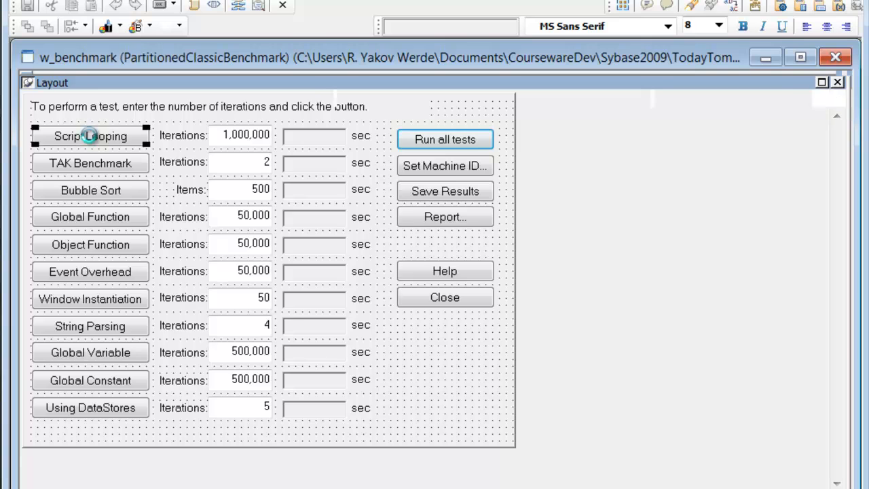
pyautogui.doubleClick(90, 136)
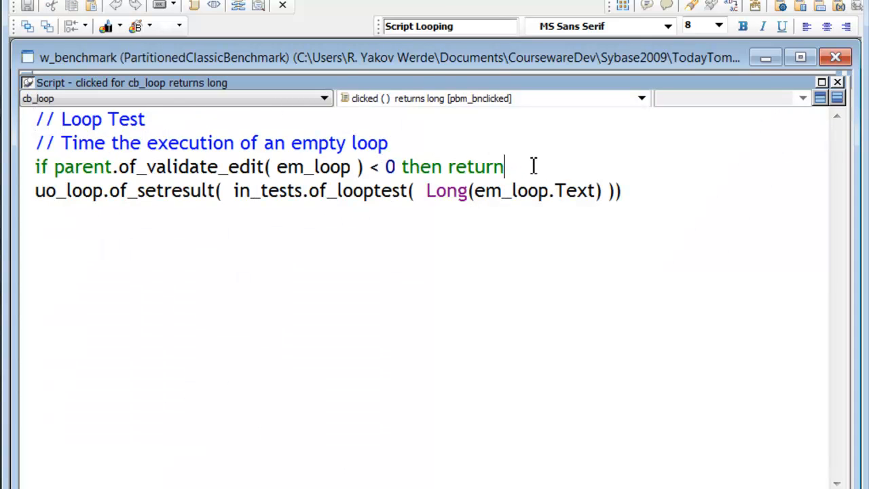
pyautogui.moveTo(297, 189)
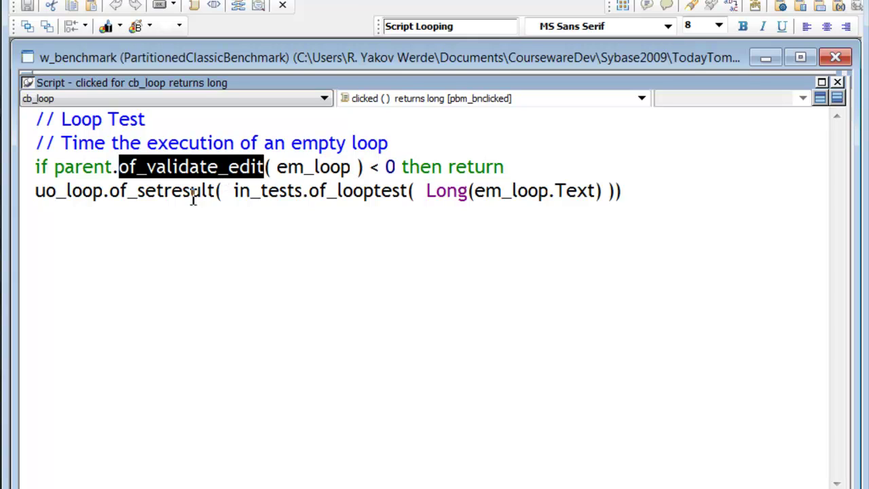
pyautogui.doubleClick(161, 190)
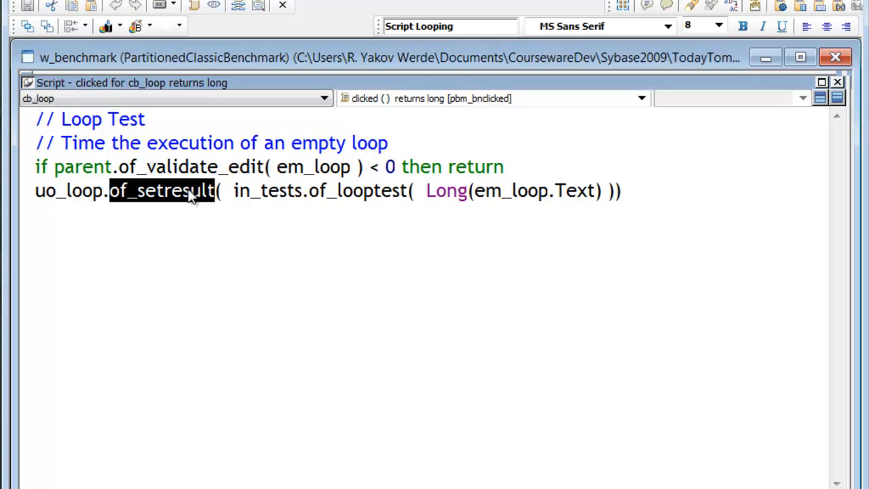
pyautogui.moveTo(578, 167)
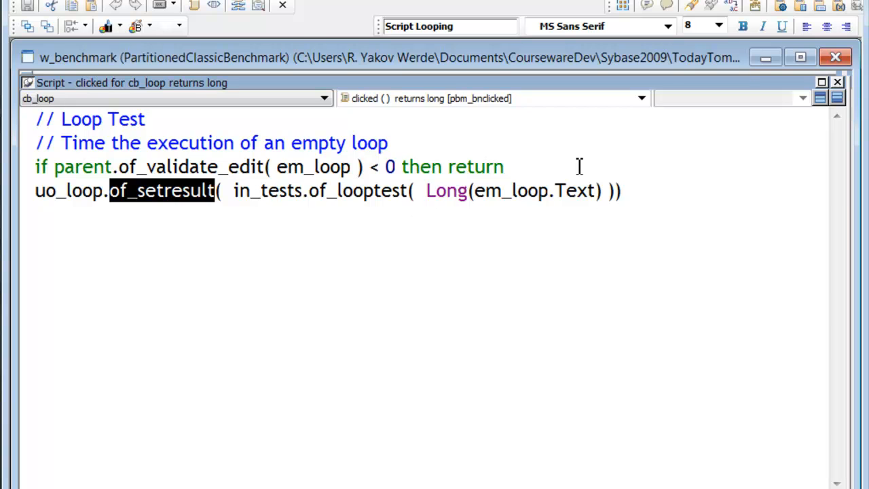
pyautogui.moveTo(343, 99)
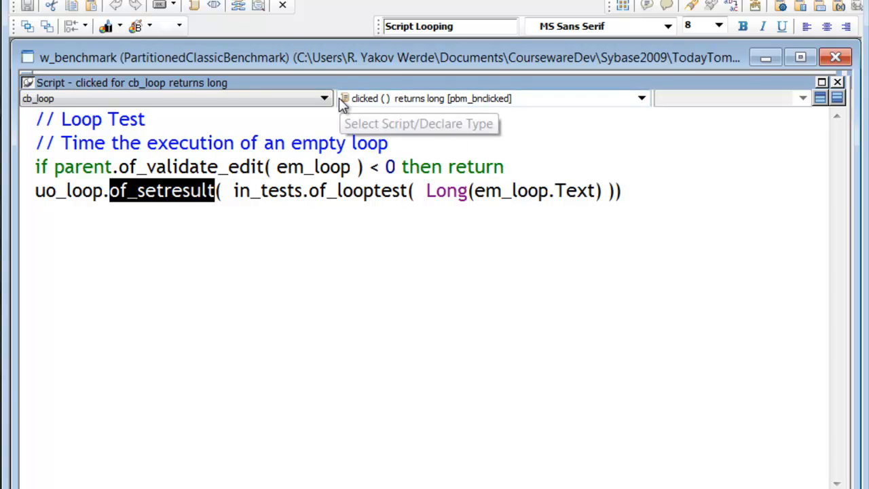
# Step: Switch to cb_tak's clicked script and highlight its of_validate_edit call
pyautogui.click(324, 98)
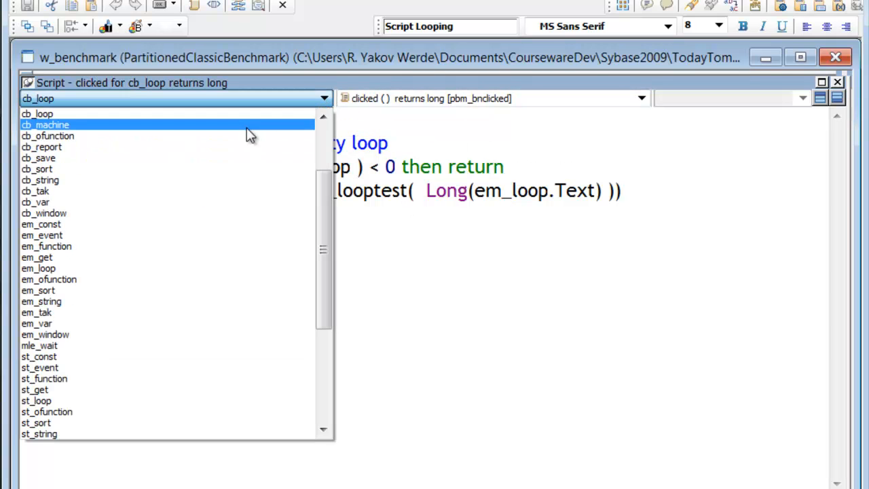
pyautogui.click(37, 191)
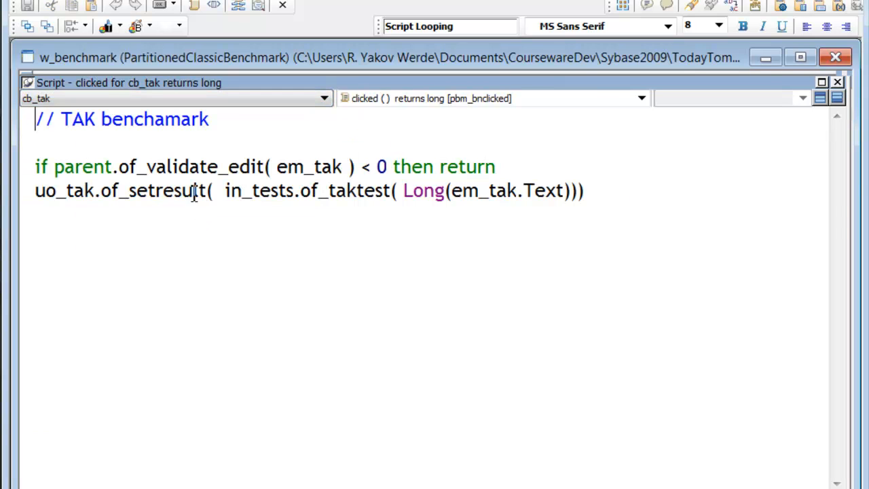
pyautogui.doubleClick(190, 167)
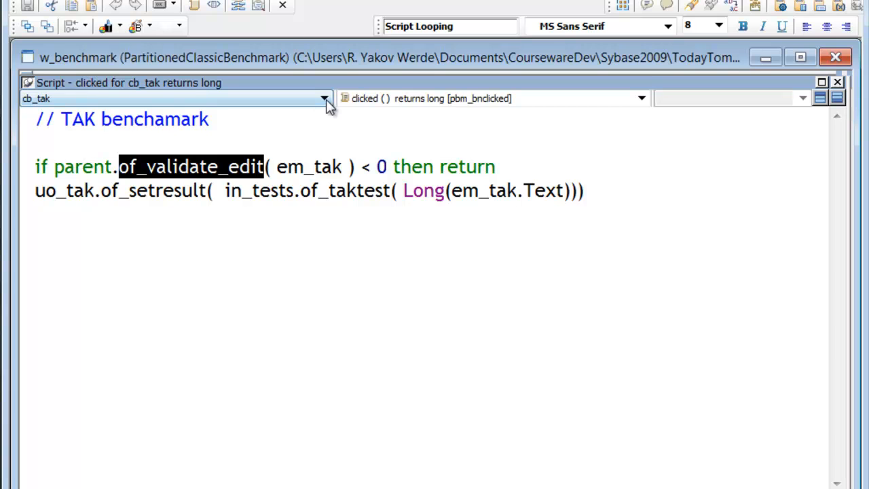
# Step: Switch to the cb_get button's clicked script via the control dropdown
pyautogui.click(324, 99)
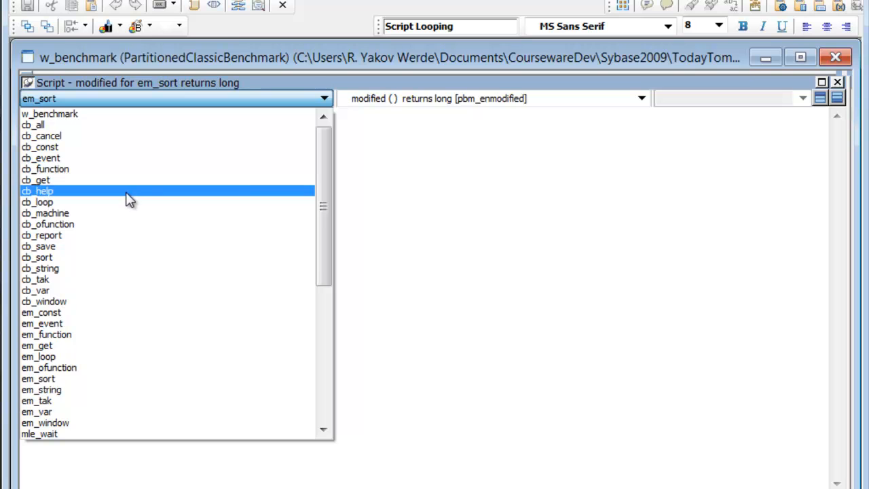
pyautogui.click(36, 180)
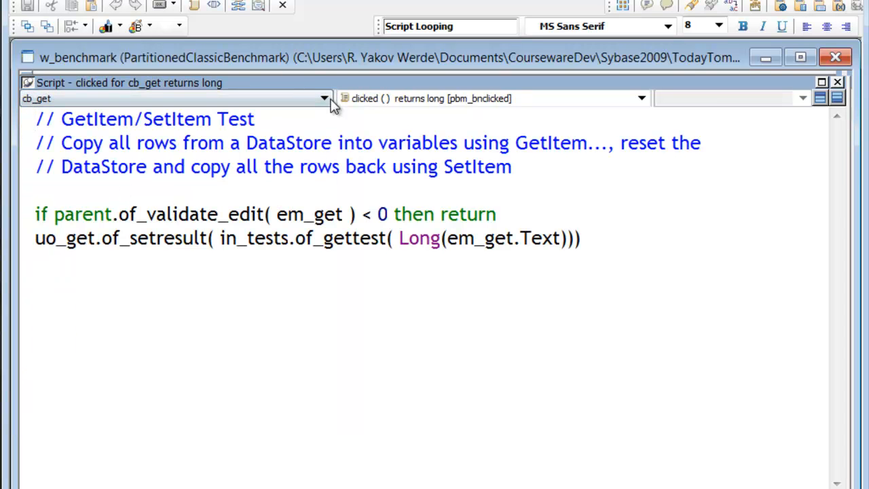
pyautogui.click(324, 98)
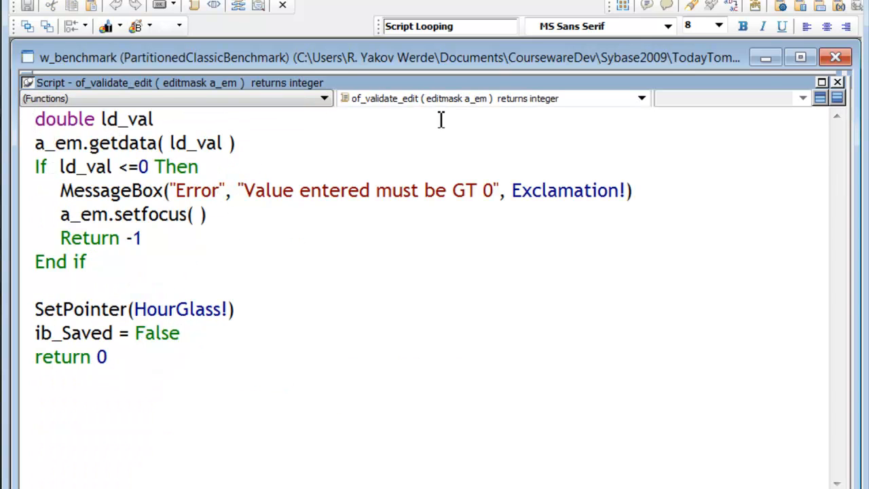
pyautogui.moveTo(146, 146)
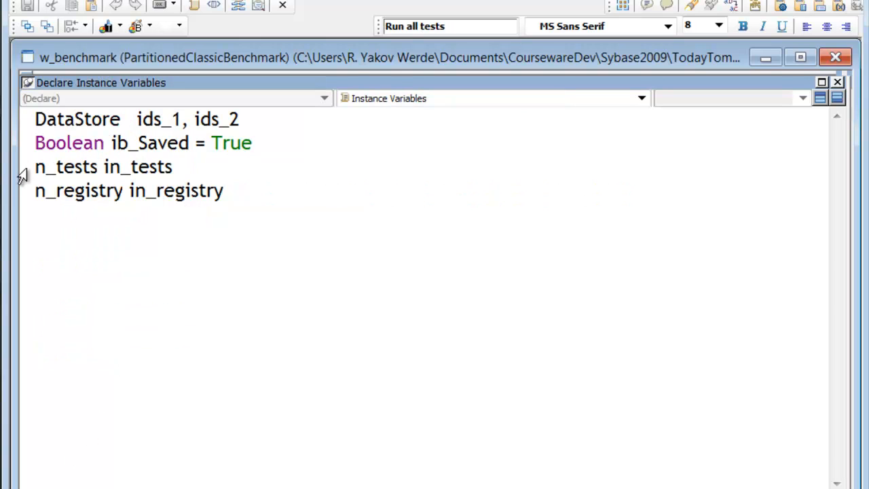
# Step: Highlight the n_tests and n_registry instance variable declarations, then deselect them
pyautogui.moveTo(35, 167); pyautogui.dragTo(255, 217)
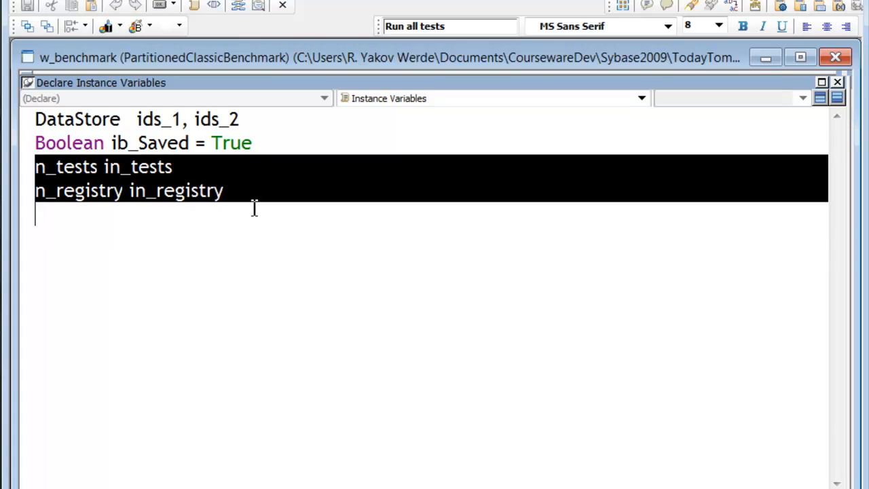
pyautogui.click(105, 191)
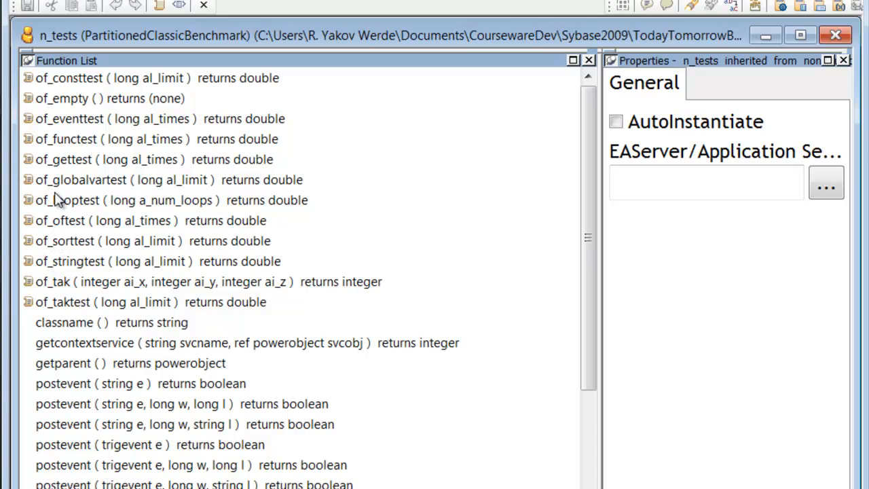
pyautogui.moveTo(60, 209)
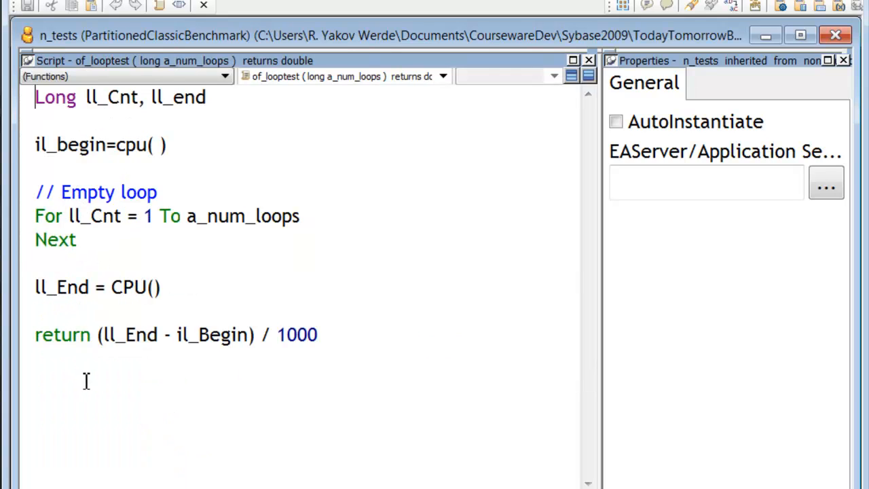
# Step: Switch the n_tests Script view to the of_looptest function
pyautogui.click(442, 76)
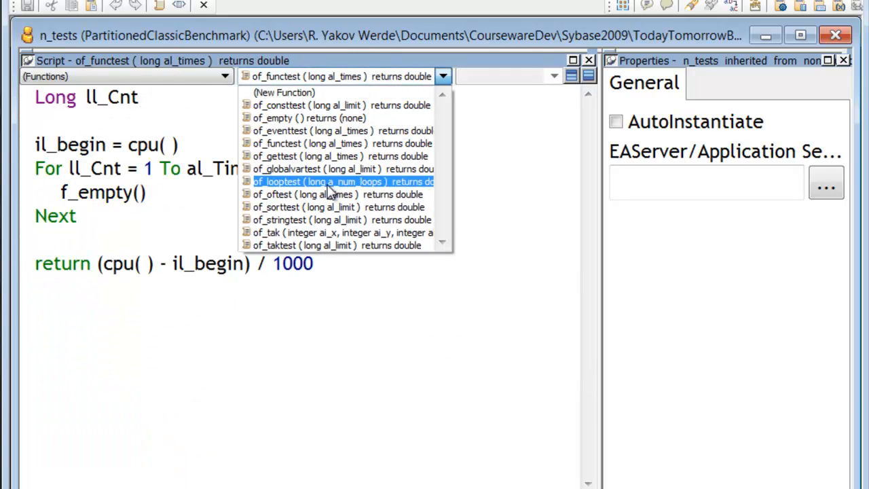
pyautogui.click(343, 181)
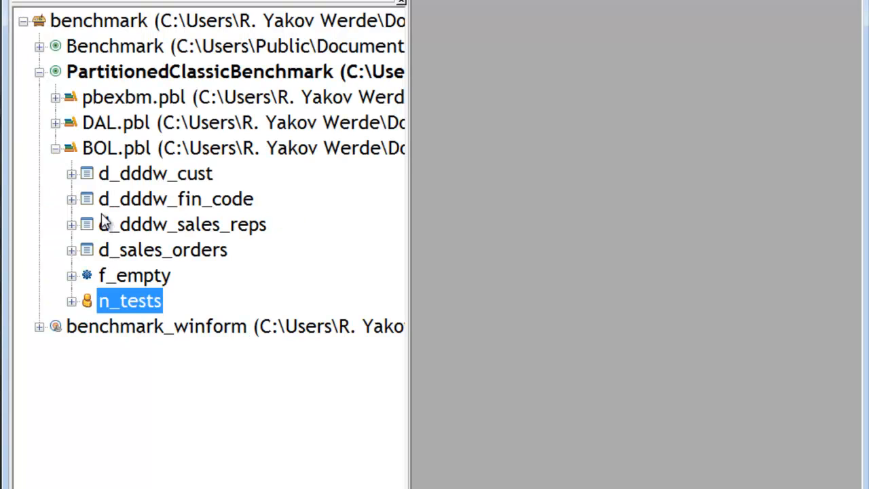
pyautogui.moveTo(101, 193)
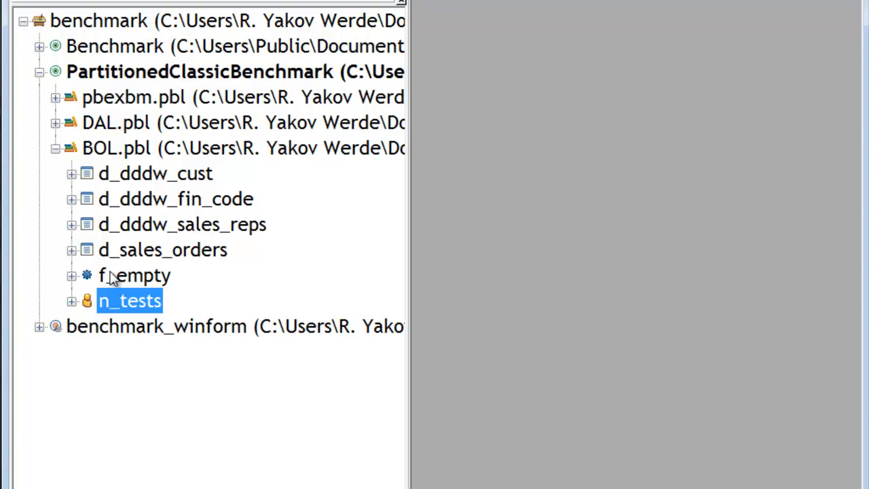
pyautogui.moveTo(116, 282)
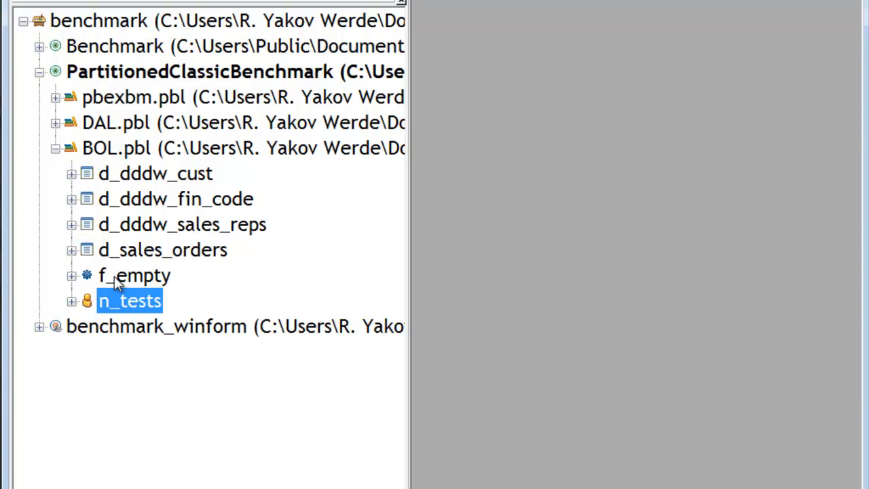
pyautogui.moveTo(121, 282)
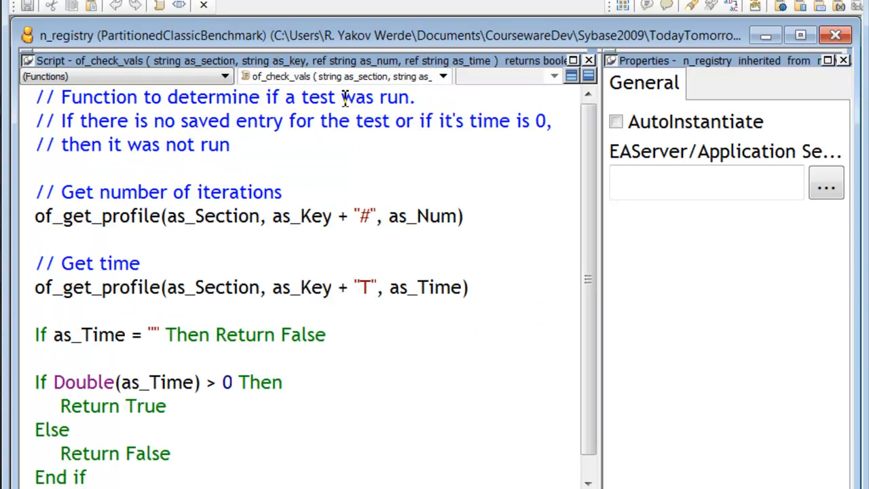
# Step: Bring up w_report's open event script reading machine speed and memory
pyautogui.click(346, 77)
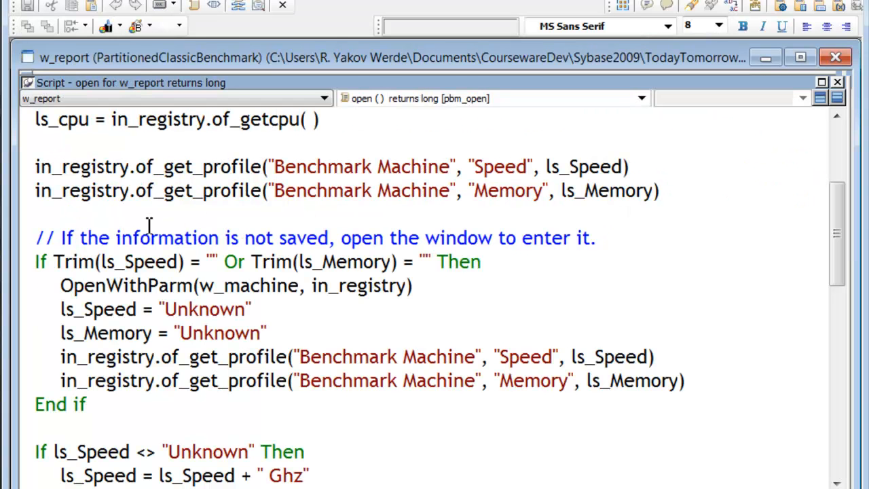
# Step: Scroll the open event script up to its title assignment and CPU lookup lines
pyautogui.scroll(3)
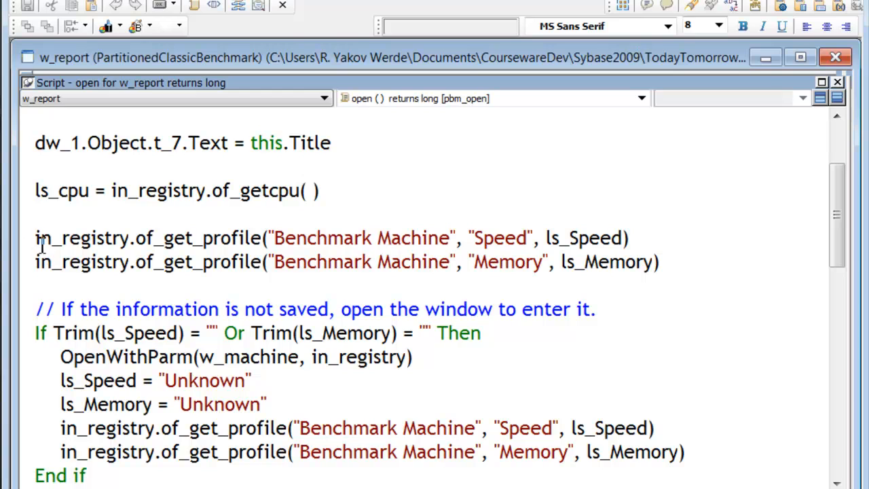
pyautogui.moveTo(122, 248)
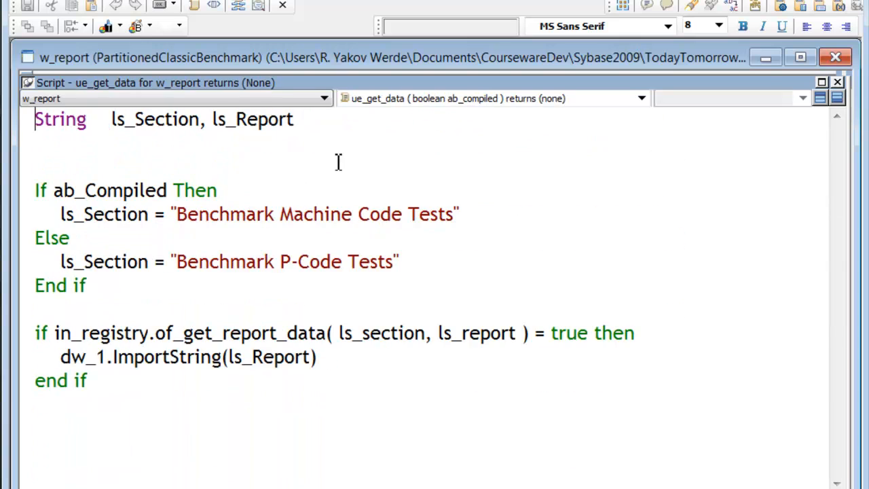
pyautogui.moveTo(396, 127)
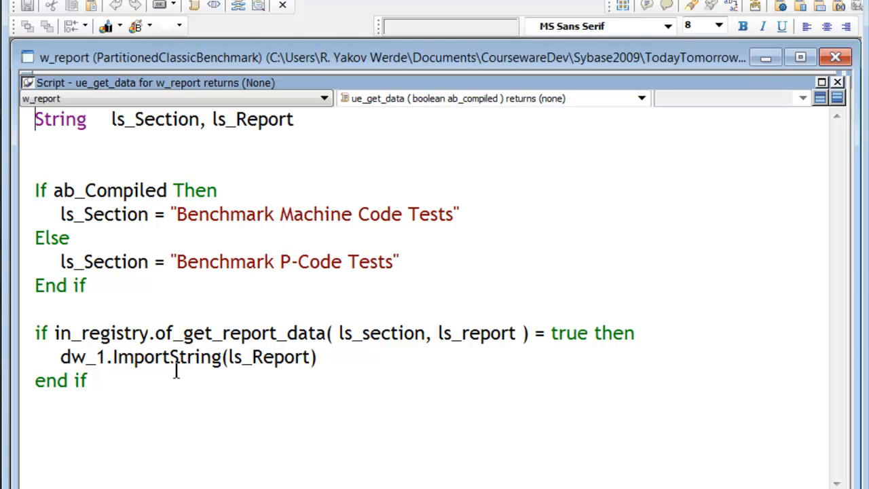
pyautogui.moveTo(284, 262)
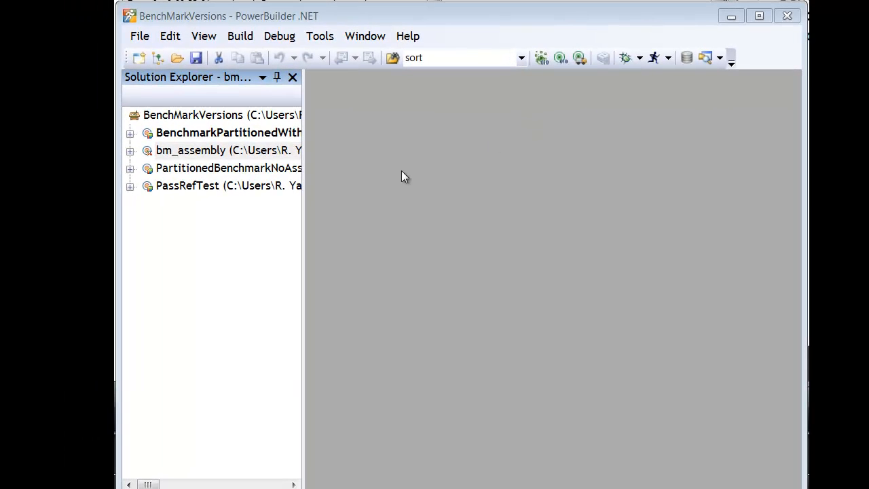
pyautogui.moveTo(362, 188)
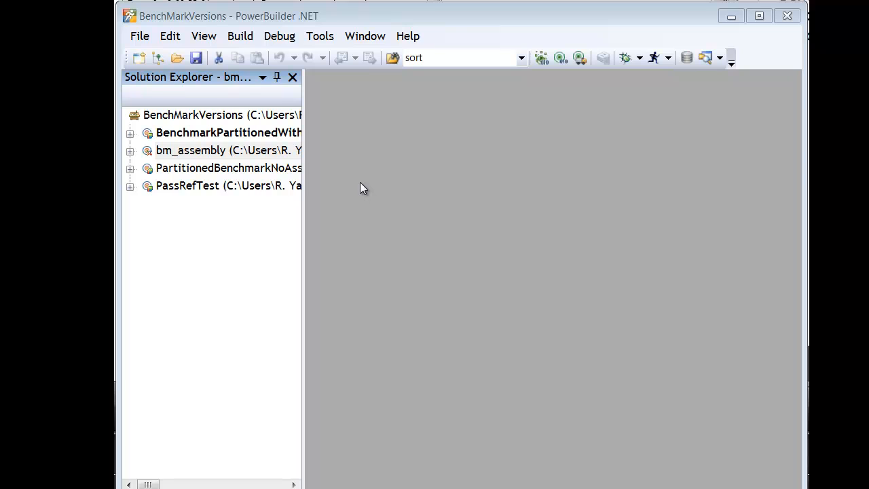
pyautogui.moveTo(249, 154)
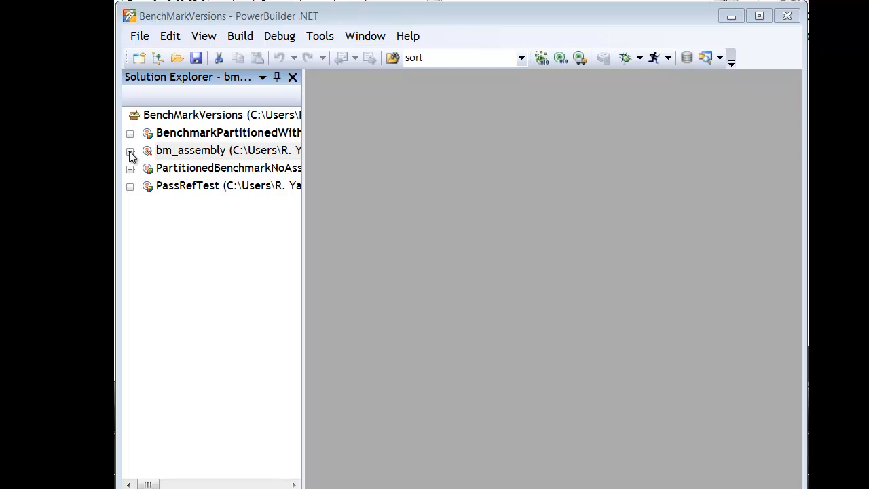
# Step: Expand and collapse the bm_assembly target in Solution Explorer
pyautogui.click(190, 150)
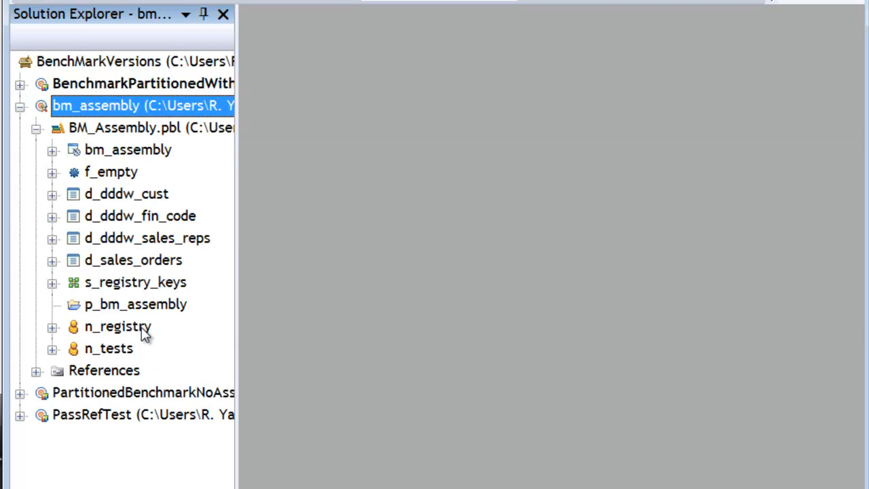
pyautogui.moveTo(129, 343)
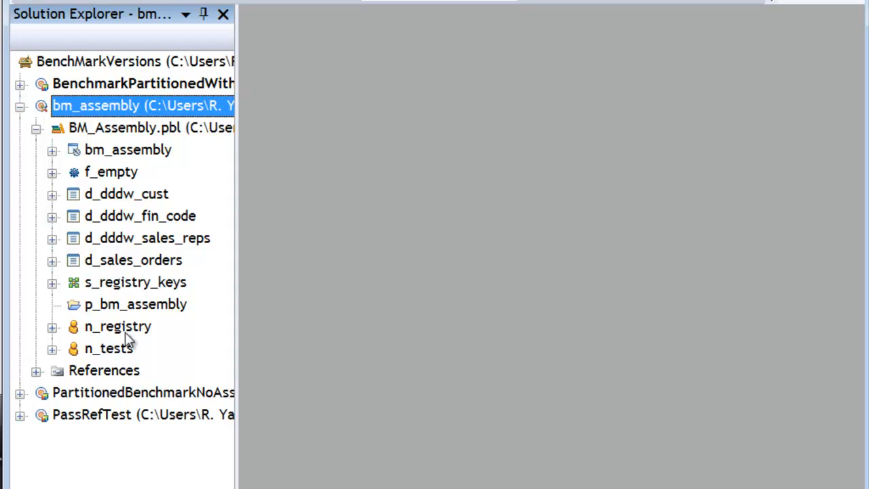
pyautogui.moveTo(110, 353)
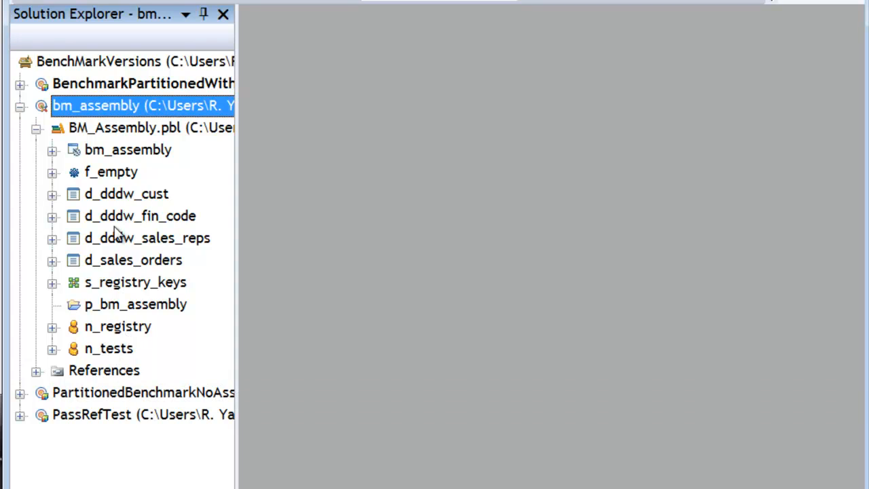
pyautogui.click(20, 105)
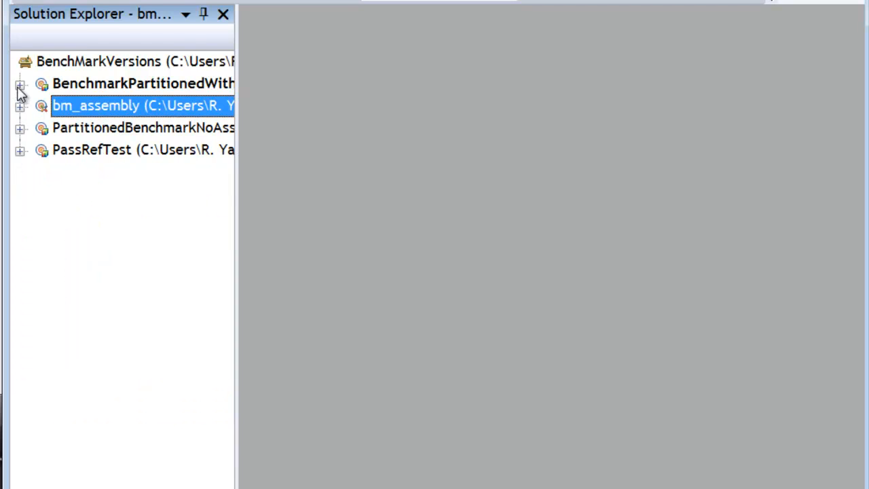
# Step: Expand the BenchmarkPartitioned target's References to show bm_logic and WPF assemblies
pyautogui.click(20, 83)
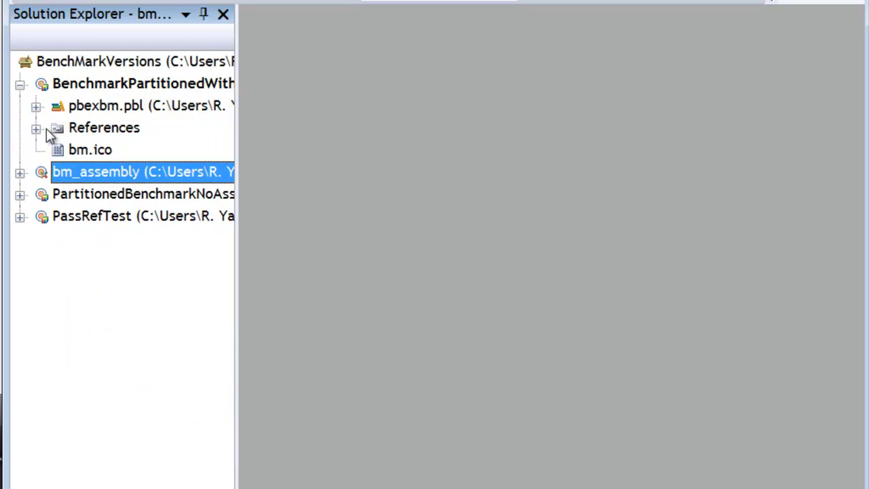
pyautogui.click(36, 128)
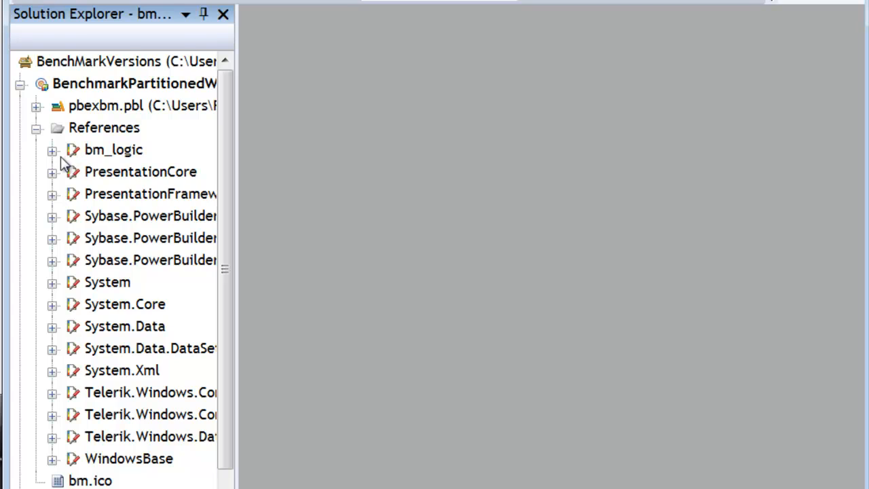
pyautogui.moveTo(58, 157)
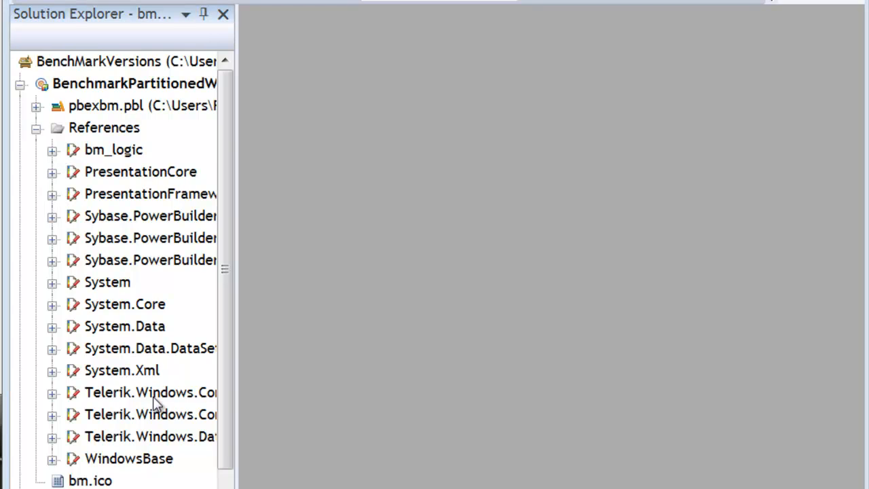
pyautogui.moveTo(186, 468)
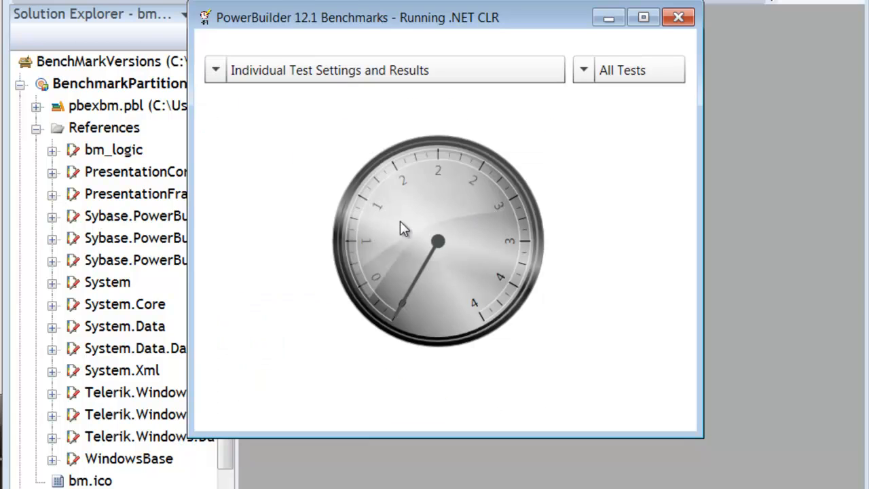
pyautogui.moveTo(628, 72)
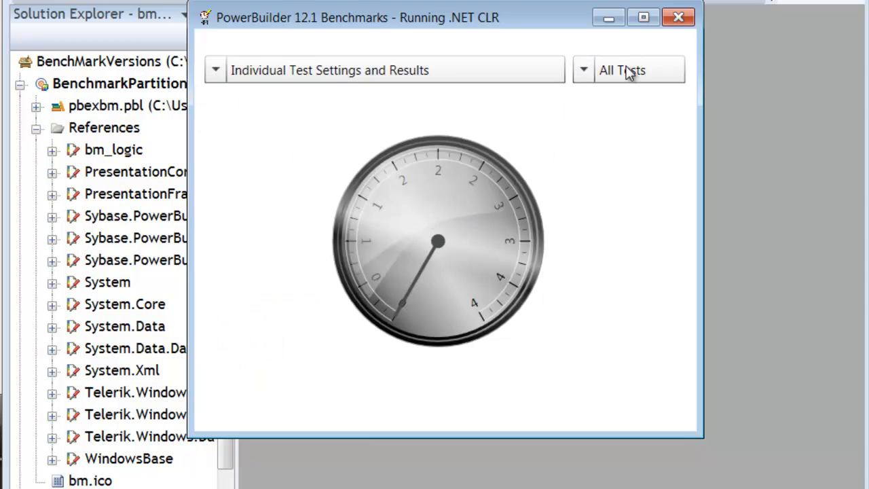
# Step: Run all benchmark tests from the All Tests panel, review individual timings, and close the WPF app
pyautogui.click(582, 70)
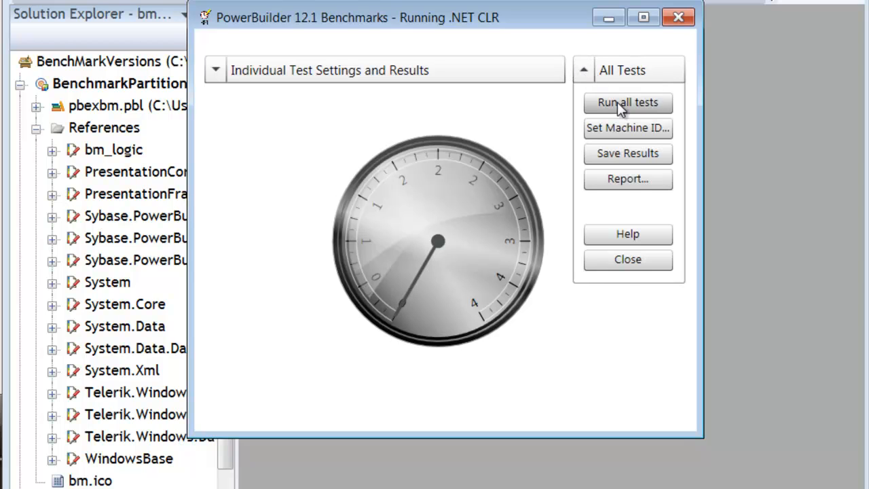
pyautogui.click(628, 102)
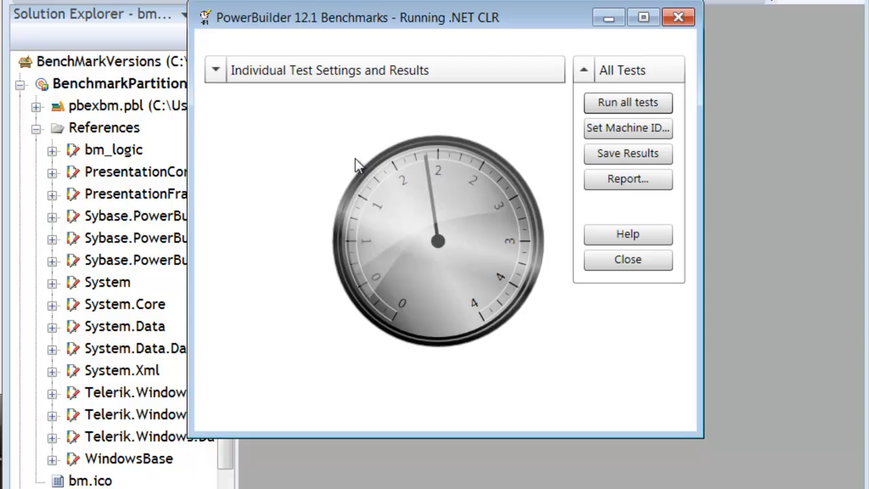
pyautogui.click(215, 70)
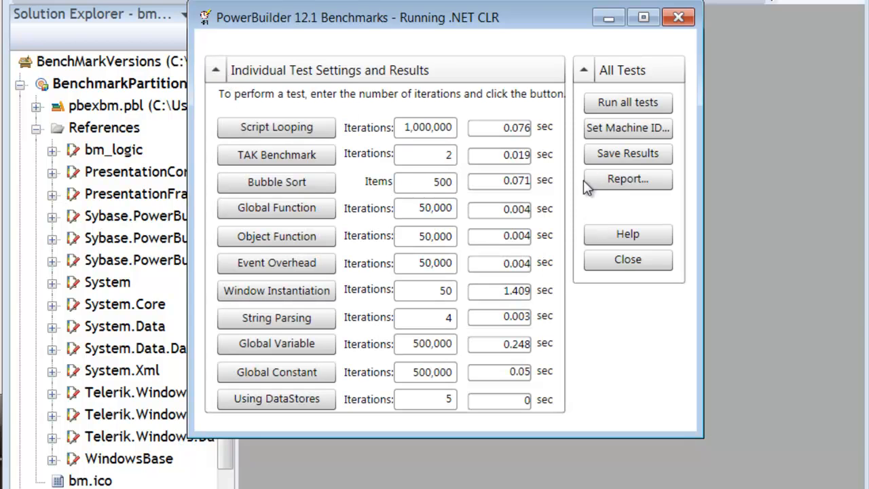
pyautogui.click(582, 69)
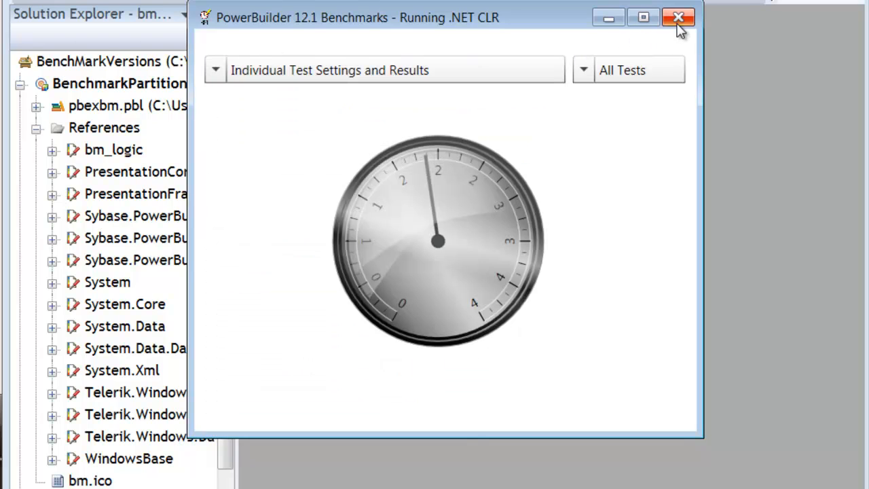
pyautogui.moveTo(679, 18)
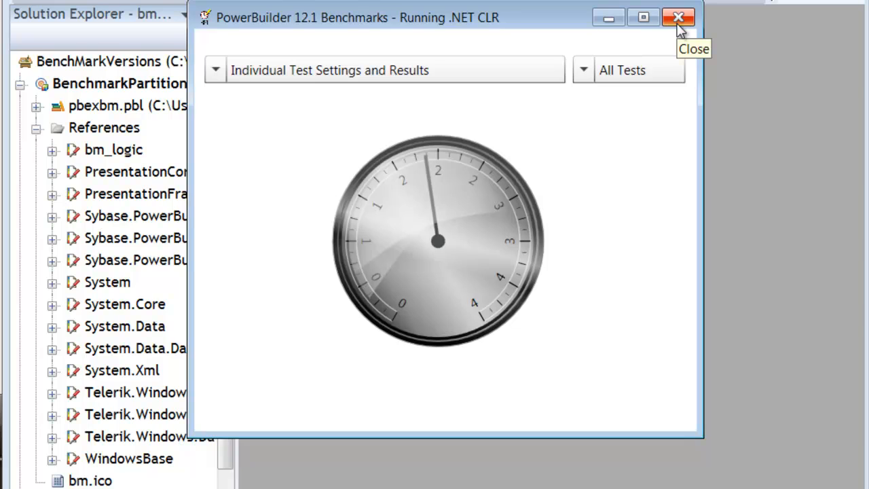
pyautogui.click(679, 17)
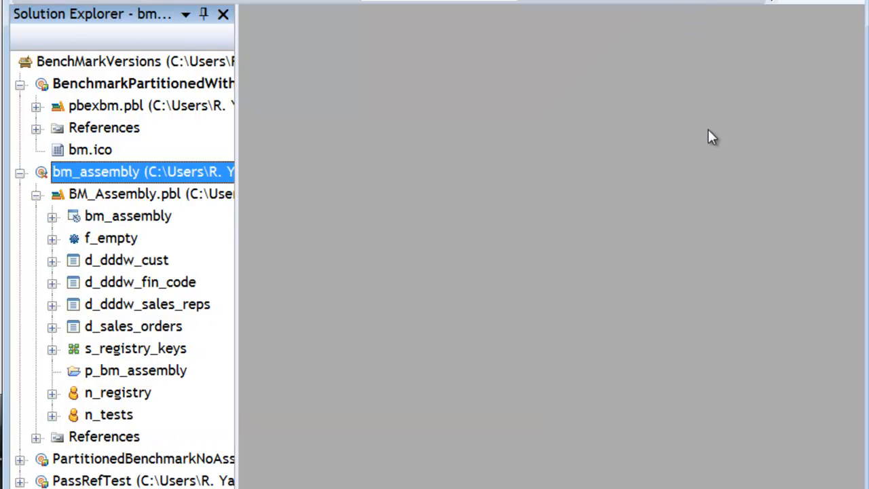
pyautogui.moveTo(701, 152)
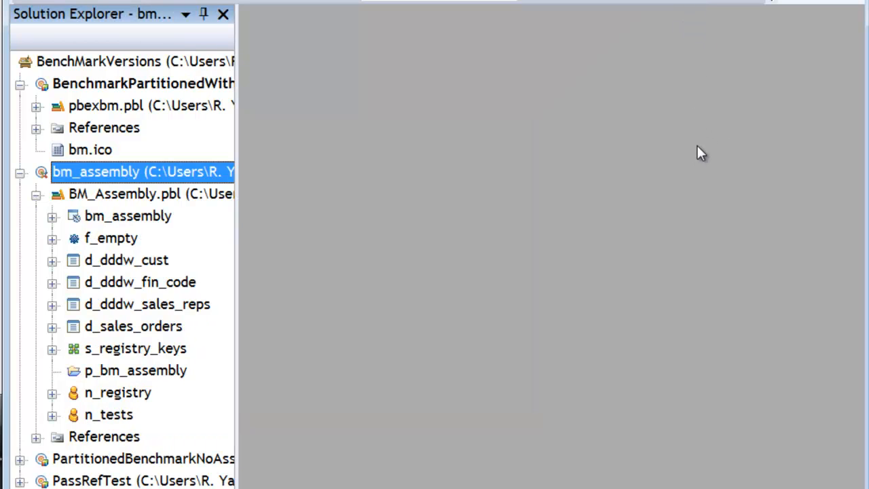
pyautogui.moveTo(314, 142)
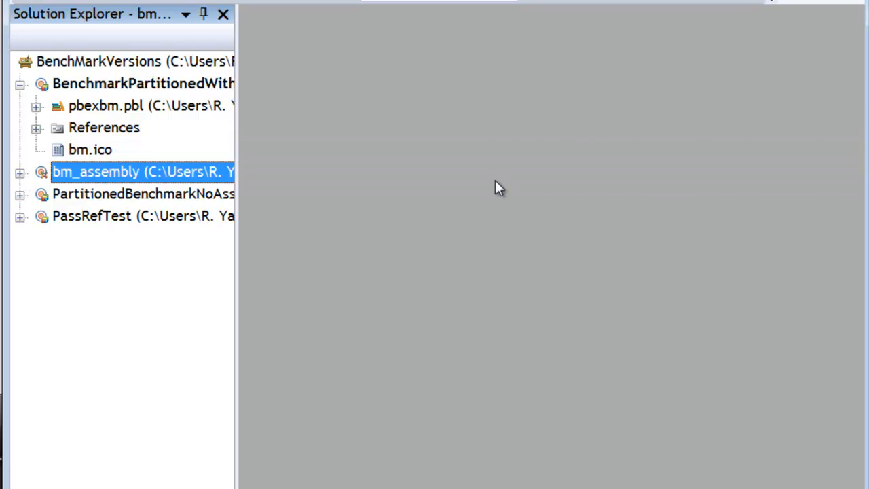
pyautogui.moveTo(491, 192)
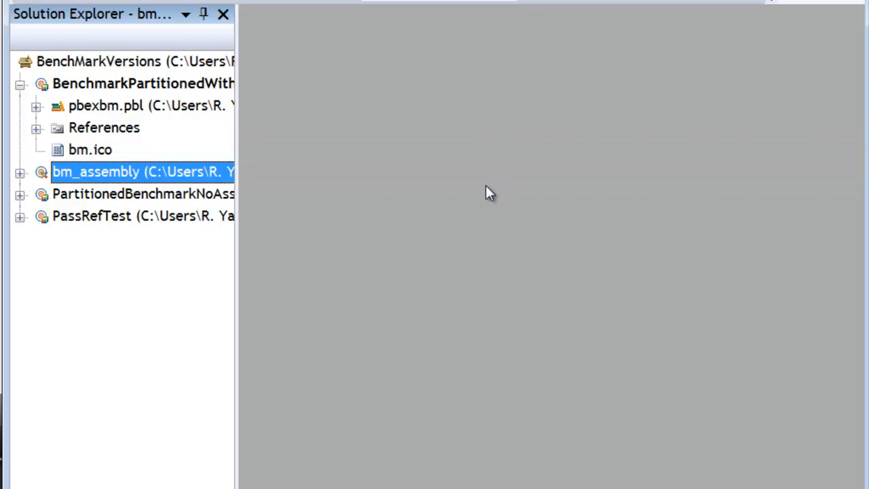
pyautogui.moveTo(478, 200)
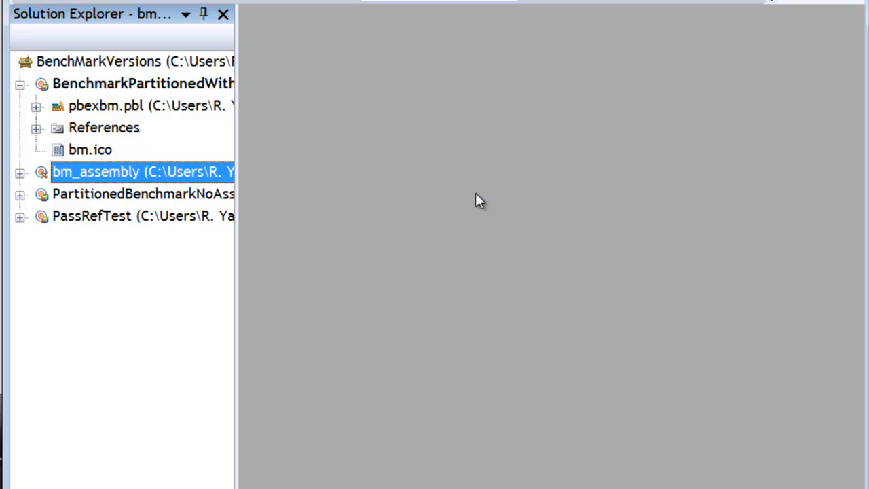
pyautogui.moveTo(475, 200)
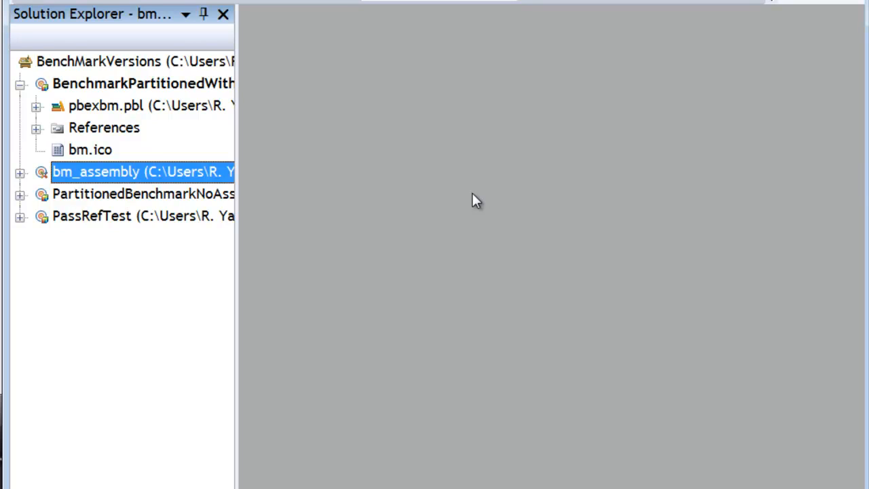
pyautogui.moveTo(616, 39)
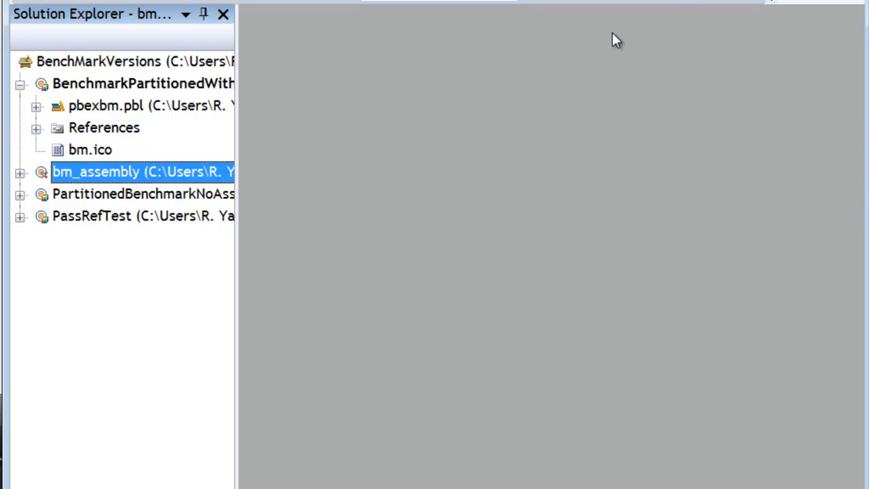